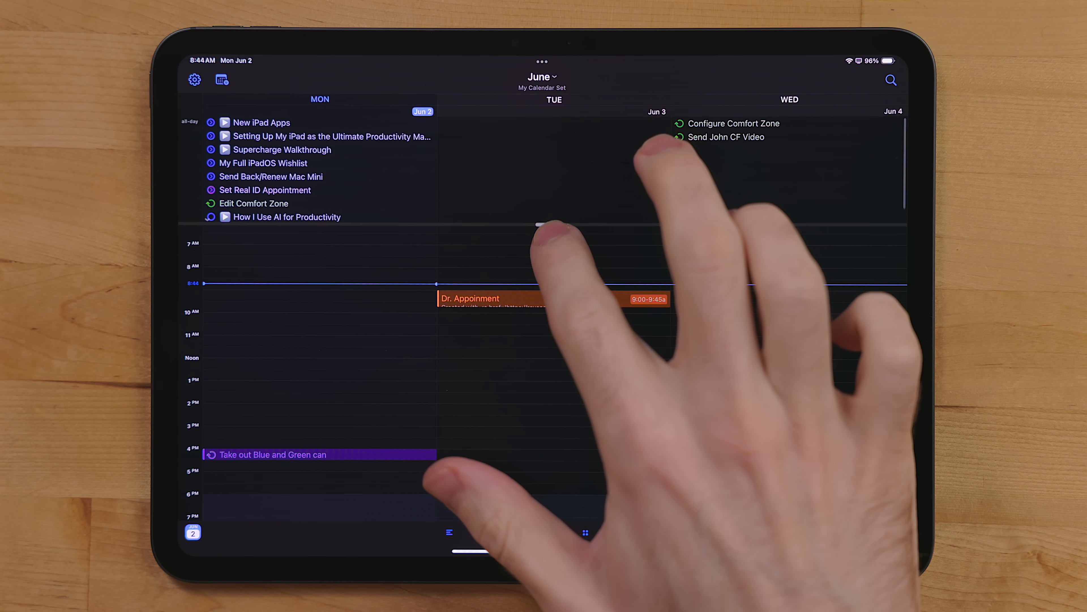
Swipe through the week view toward the connected accounts list.
scroll(left, 3)
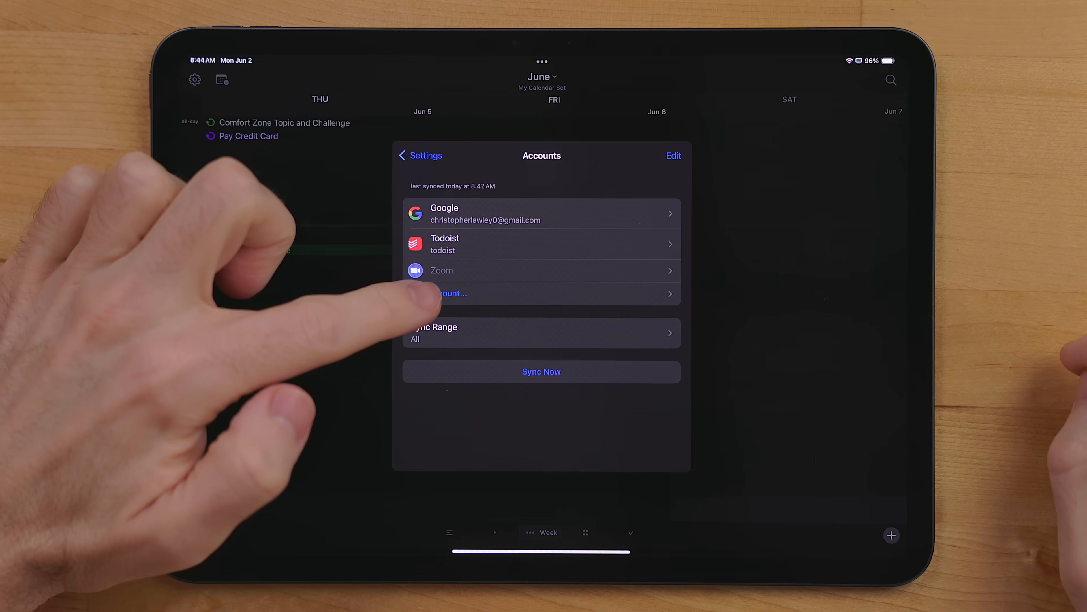
Browse the Add Account list of calendar services.
click(454, 293)
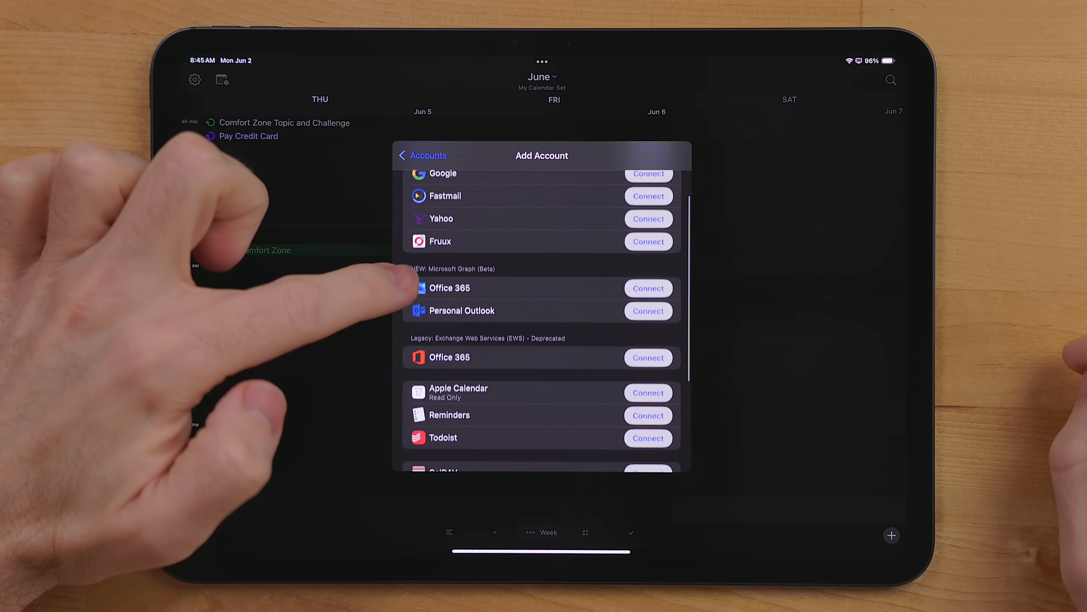
scroll(down, 3)
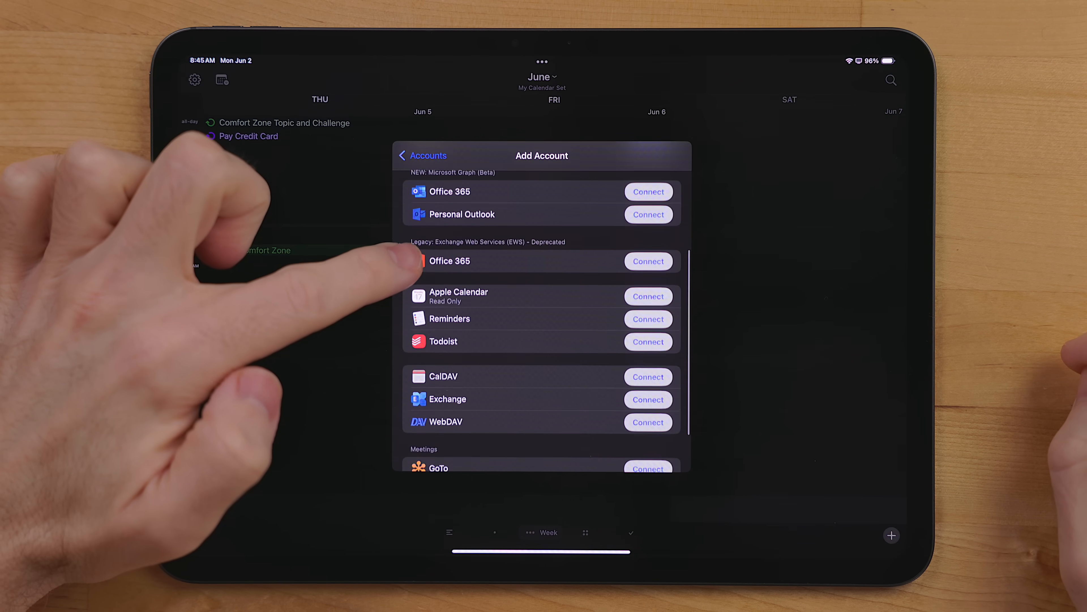
scroll(down, 3)
text(Lunch with family on satur)
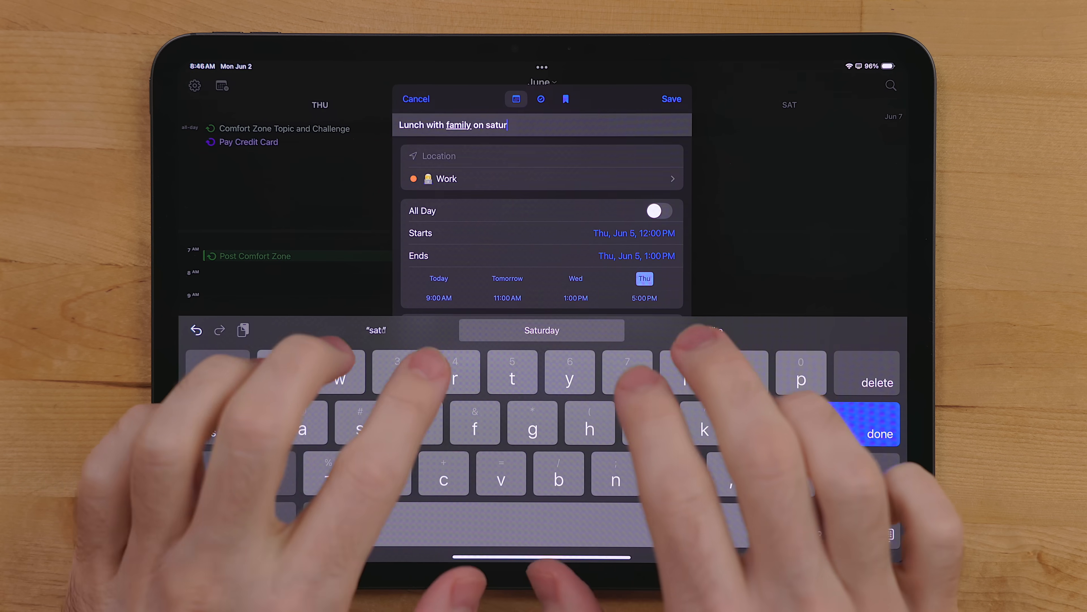
Accept Saturday for the Lunch with family event and file it under personal.
click(542, 330)
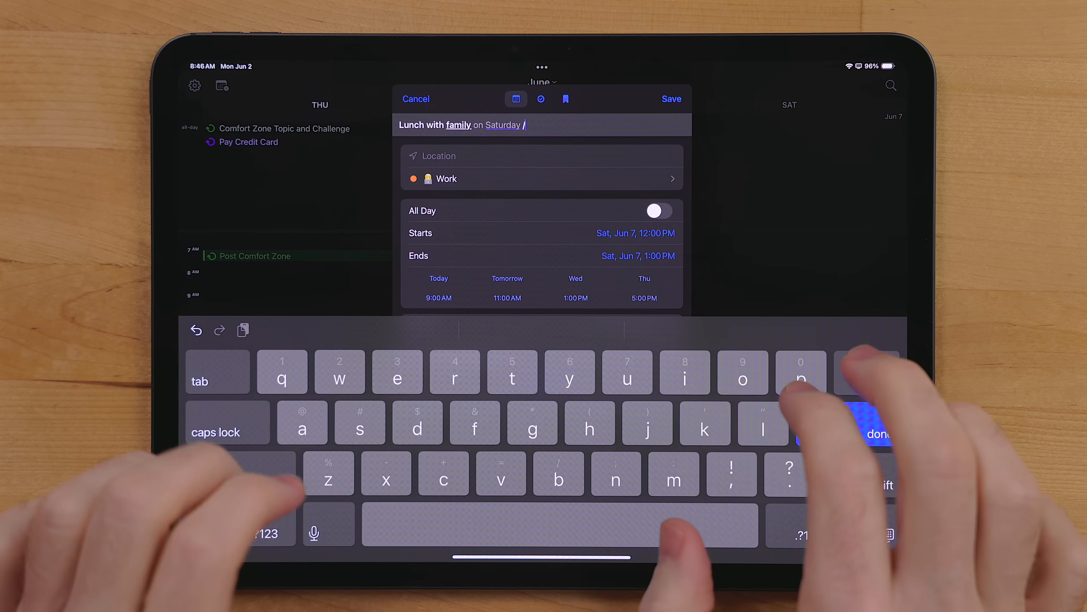
text(personal)
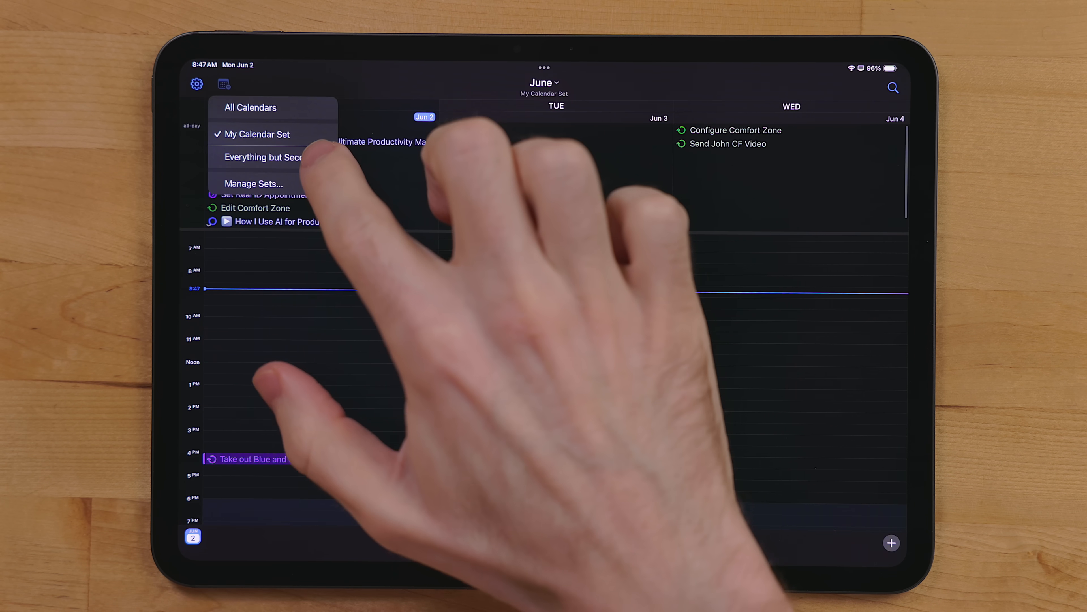
Add the BusyCal filter to the Filming Focus in iPad Settings.
click(264, 157)
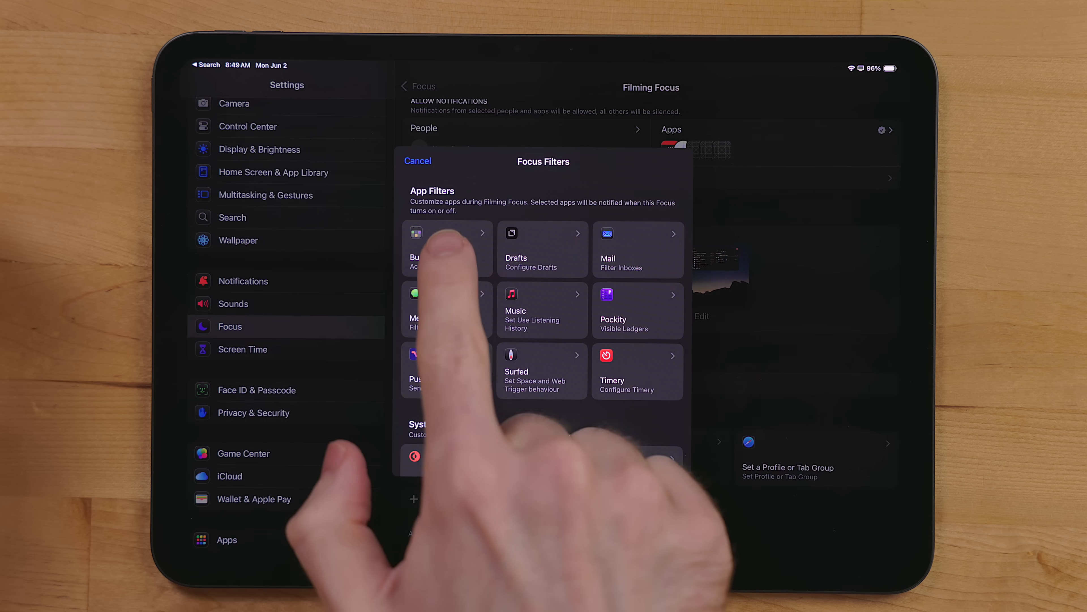
click(447, 250)
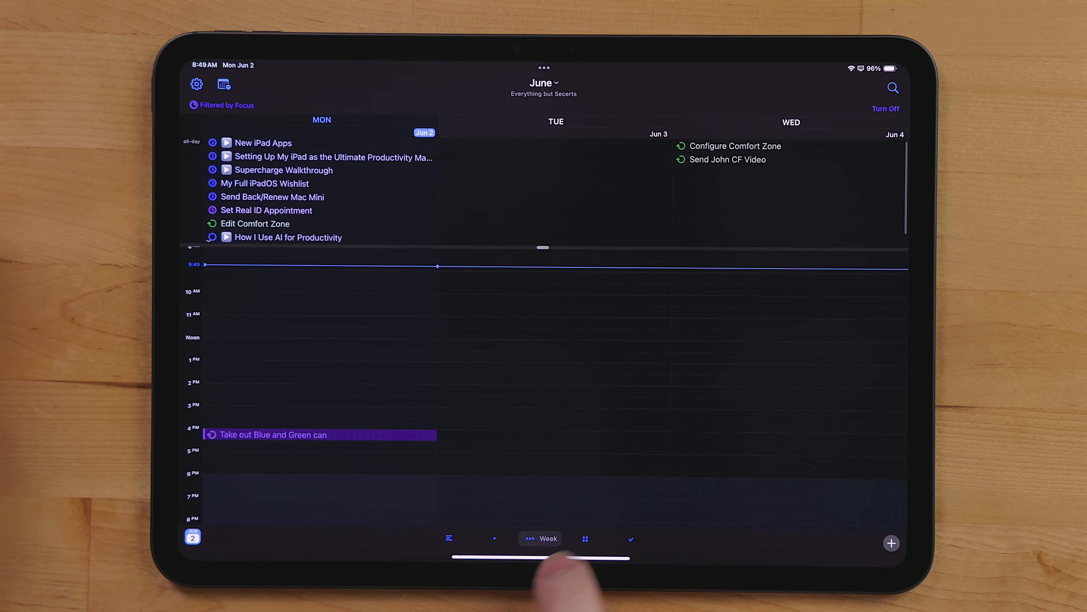
Cycle BusyCal through the Month, List and Tasks views, returning to Week.
click(585, 538)
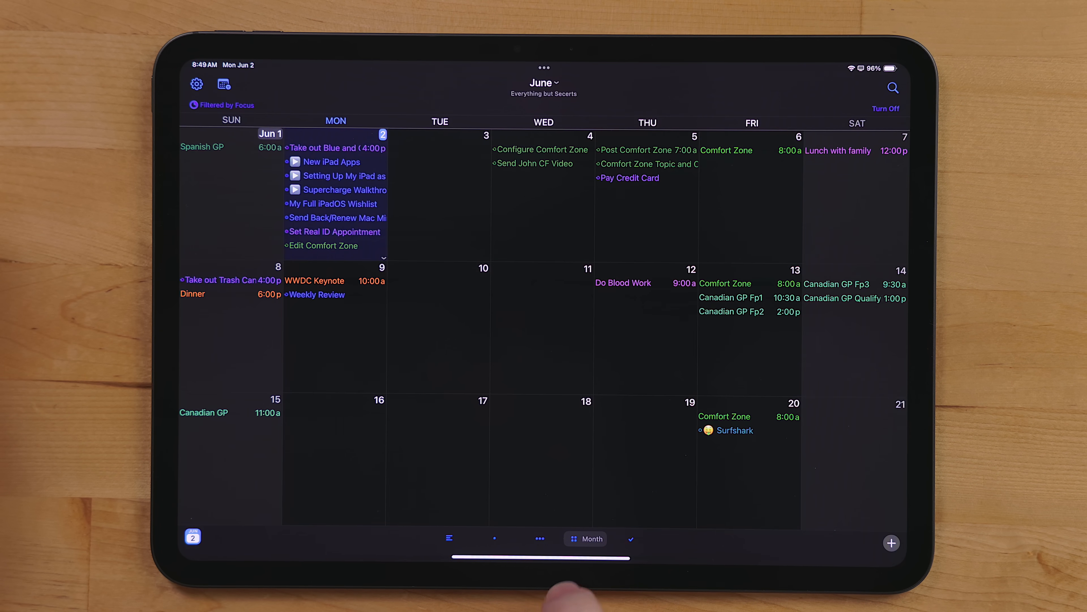
click(448, 538)
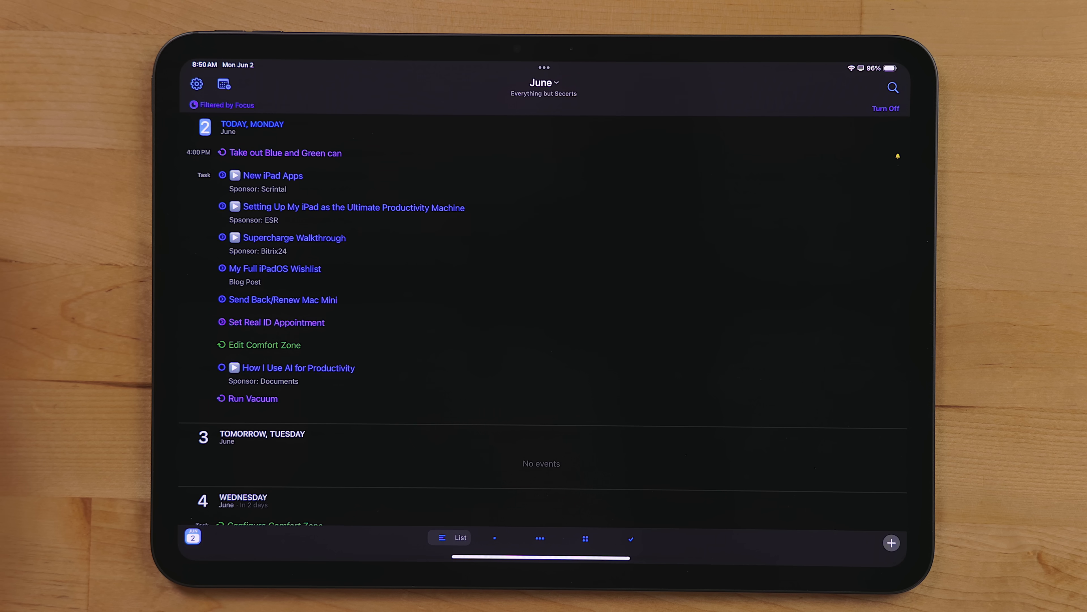
click(631, 538)
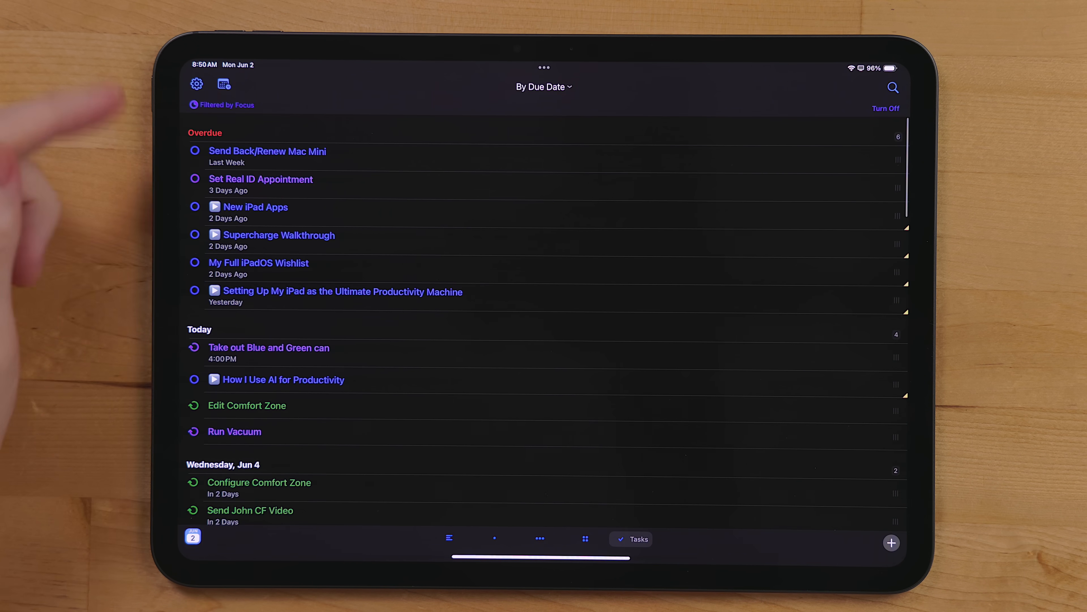
click(539, 538)
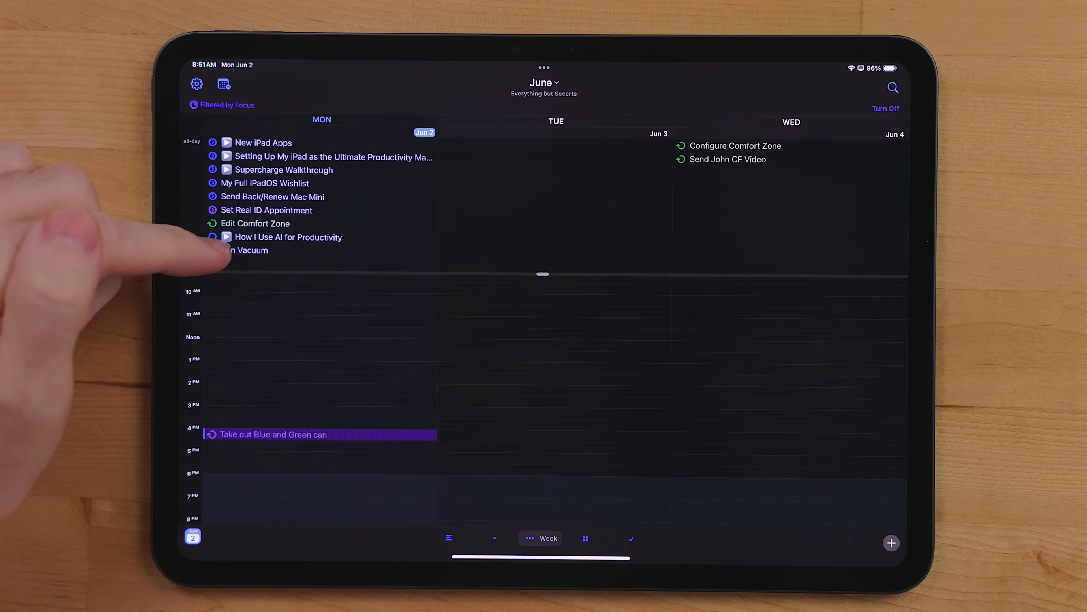
Check off Run Vacuum and reschedule the iPad setup task to June 3.
click(213, 250)
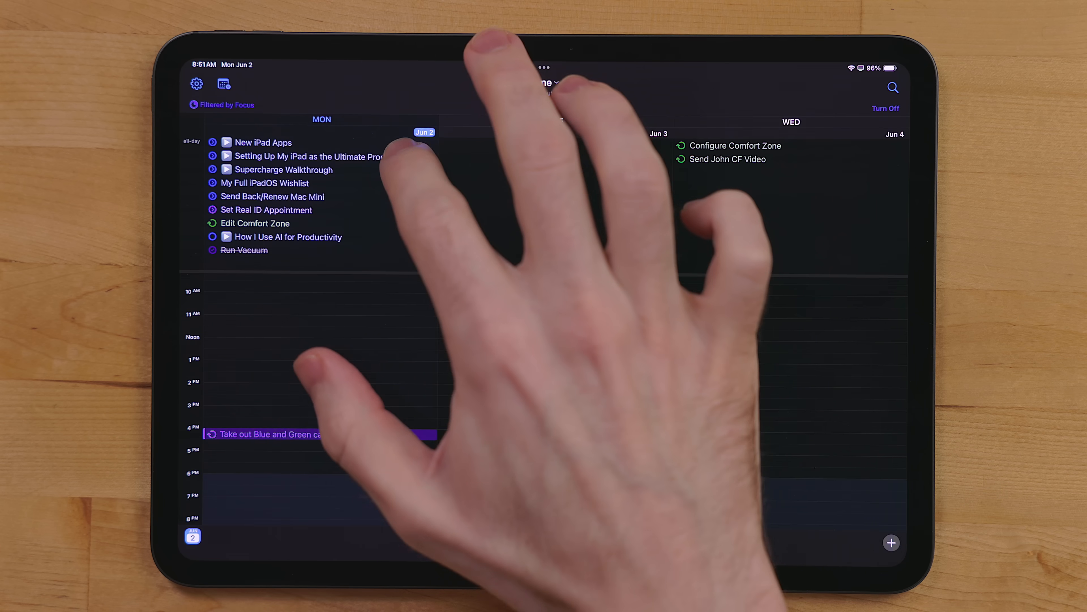
click(309, 157)
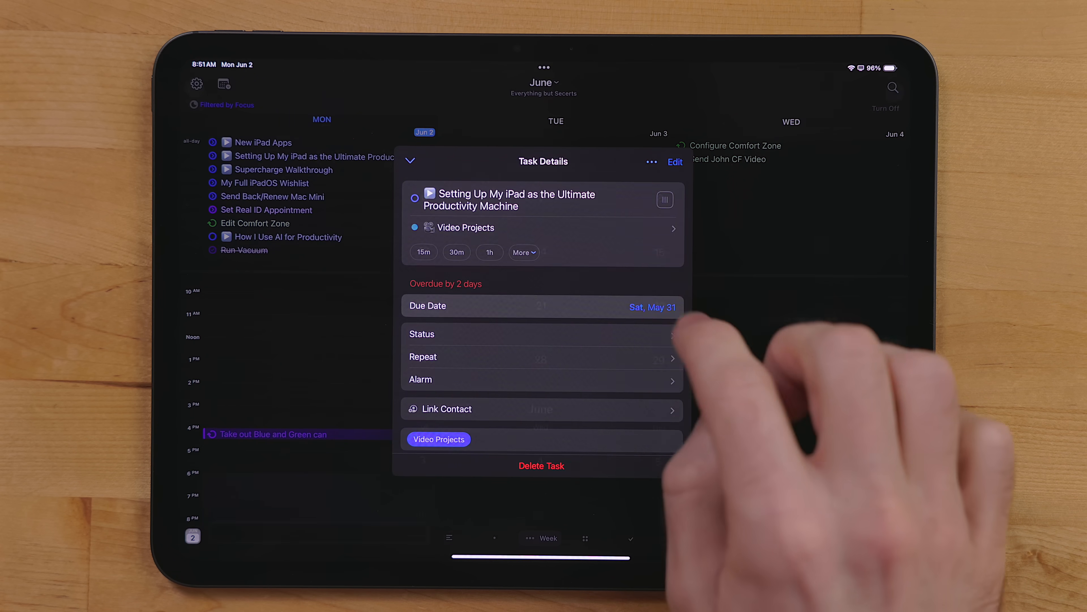
click(541, 305)
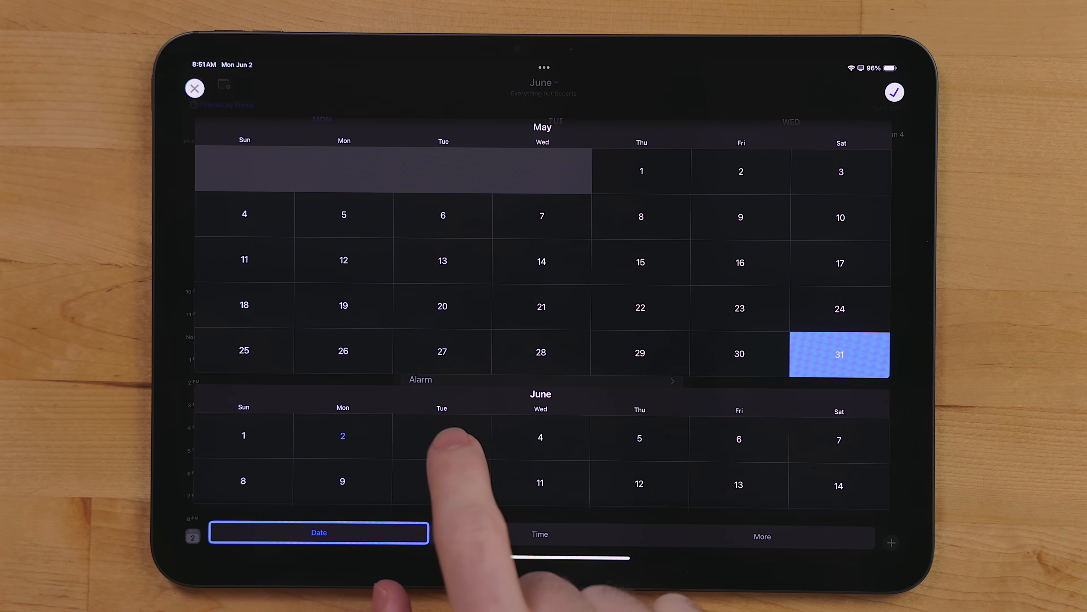
click(441, 436)
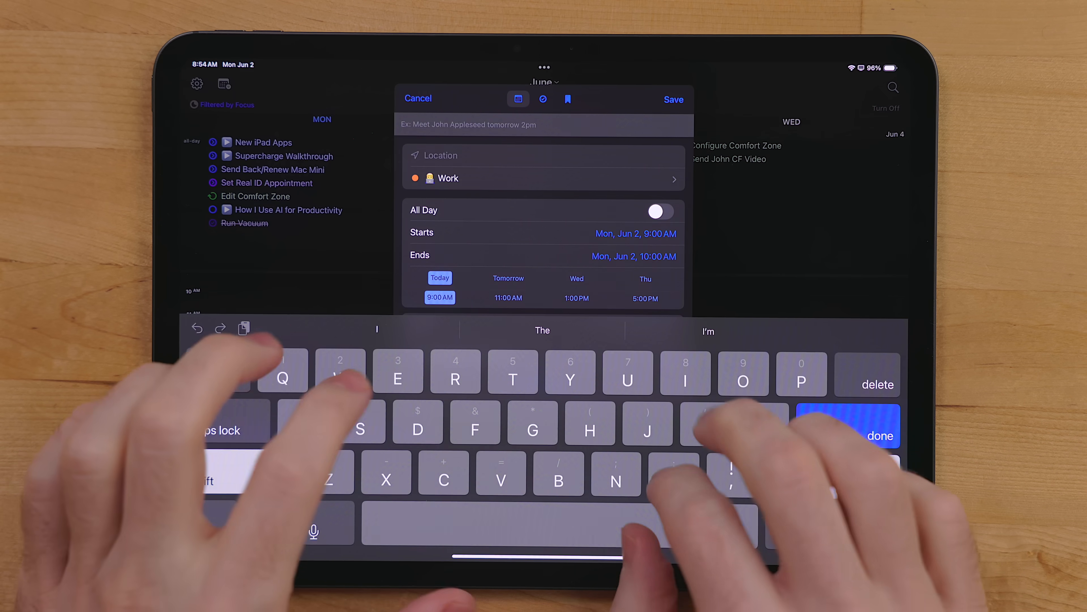
Enter 'Meeting with advertisers at 3pm' as a new event and save it.
text(Meeting with advertisers)
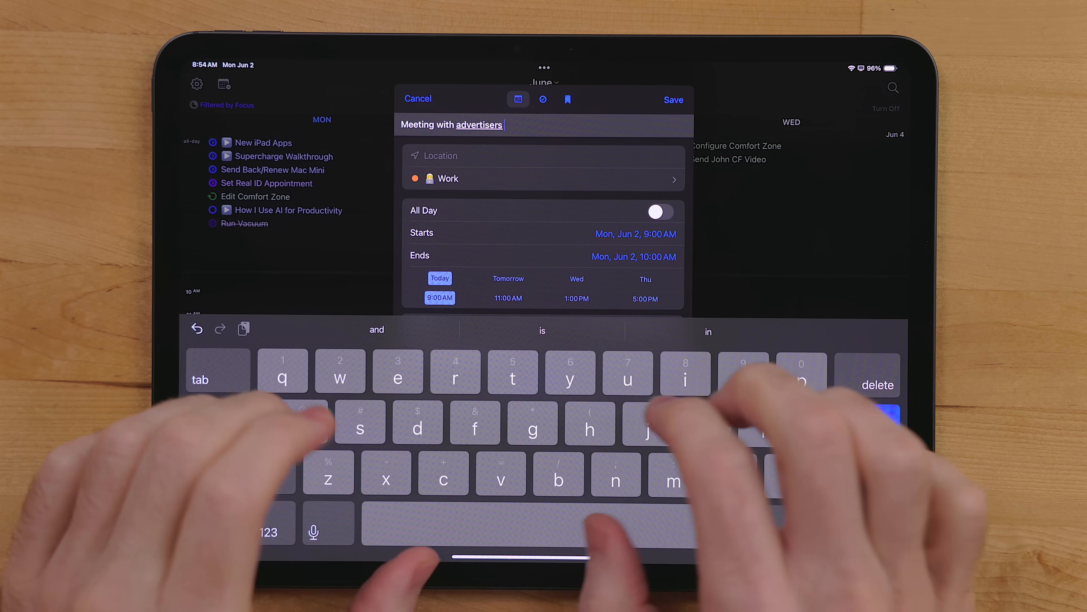
text(at 3pm /)
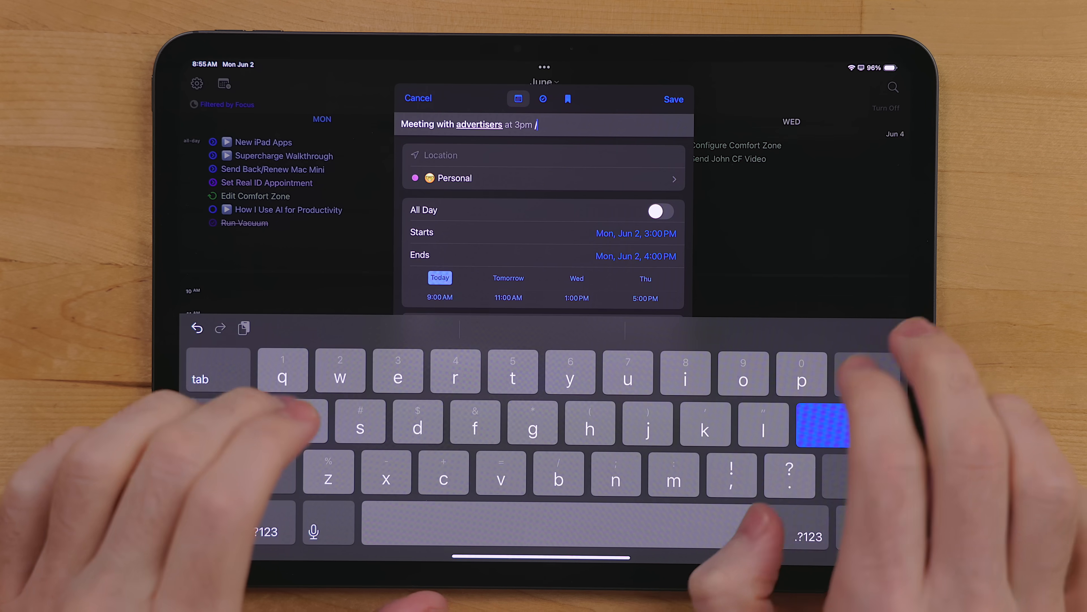
click(674, 99)
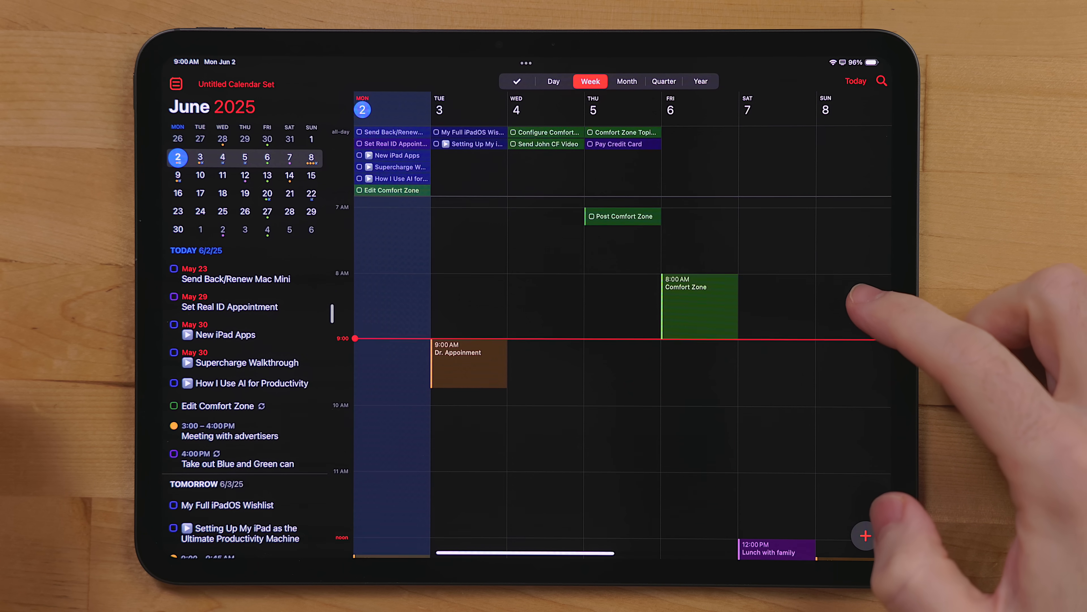
scroll(down, 3)
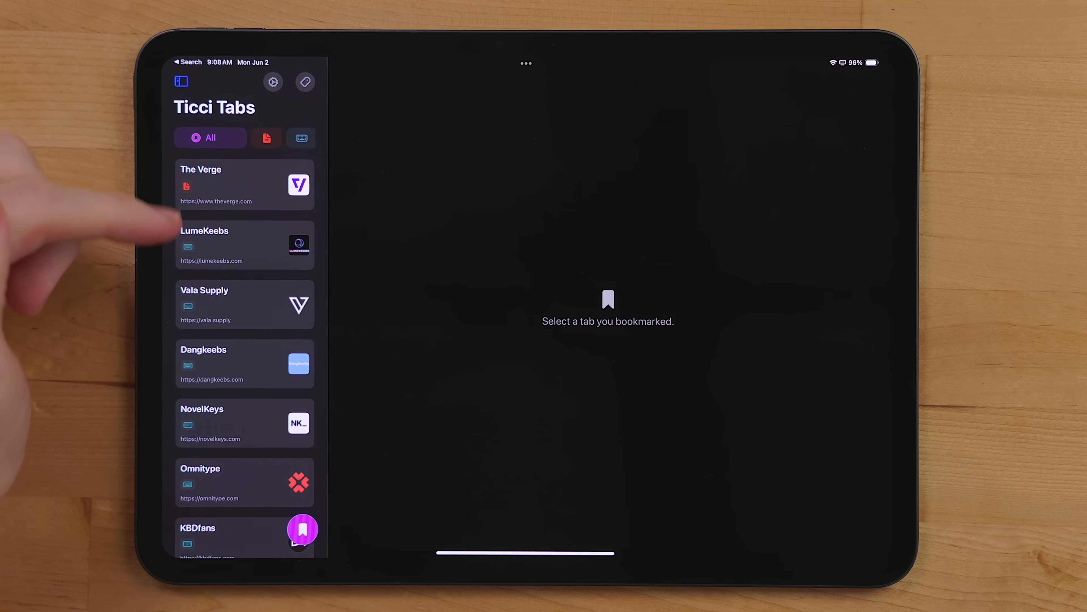
Open The Verge from the saved tabs and scroll its homepage.
scroll(down, 3)
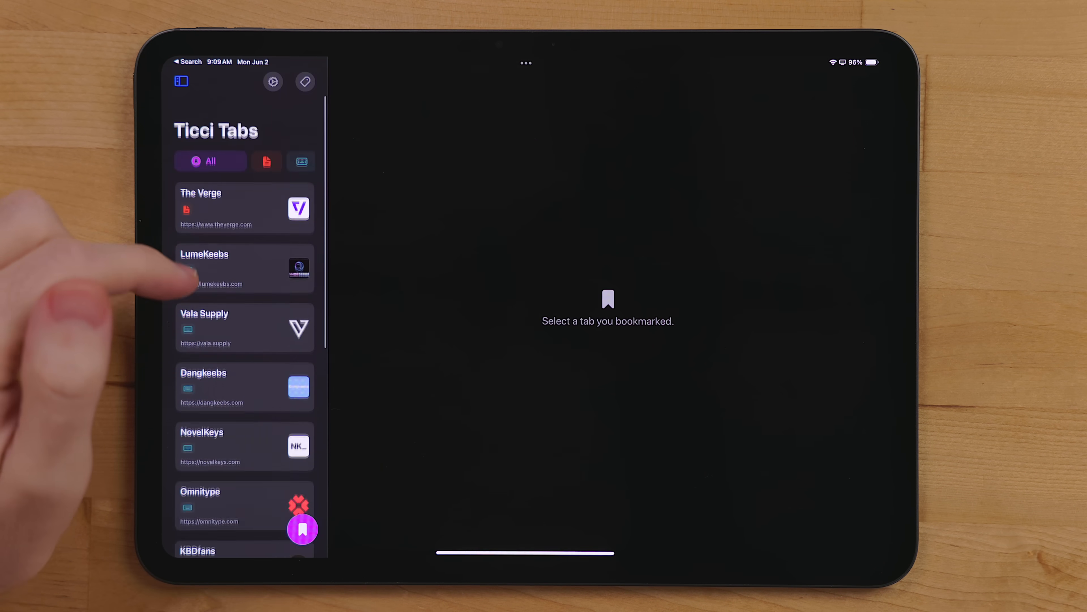
click(228, 208)
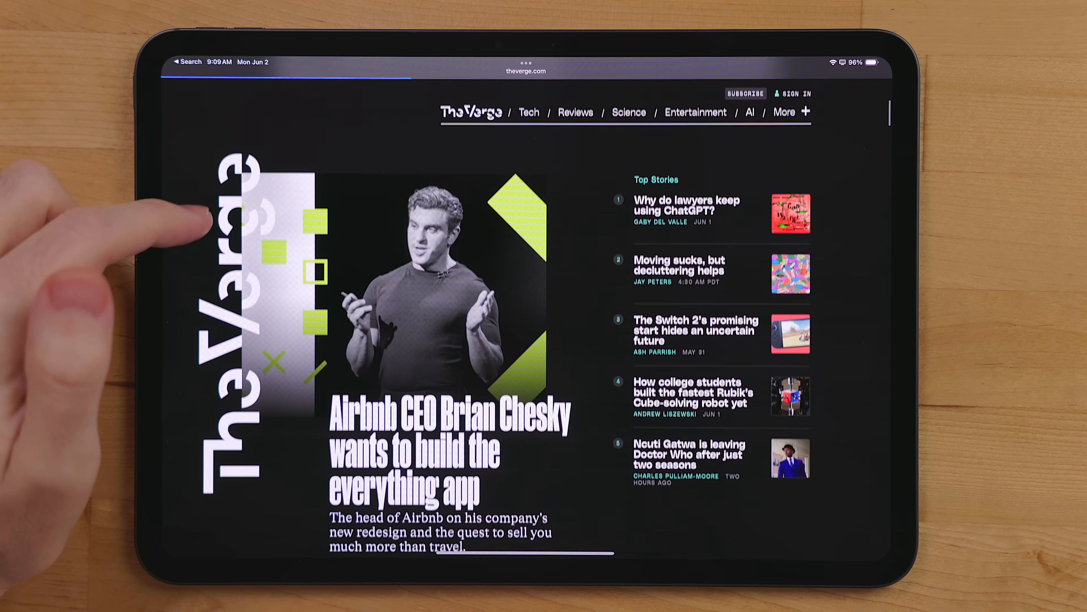
scroll(down, 3)
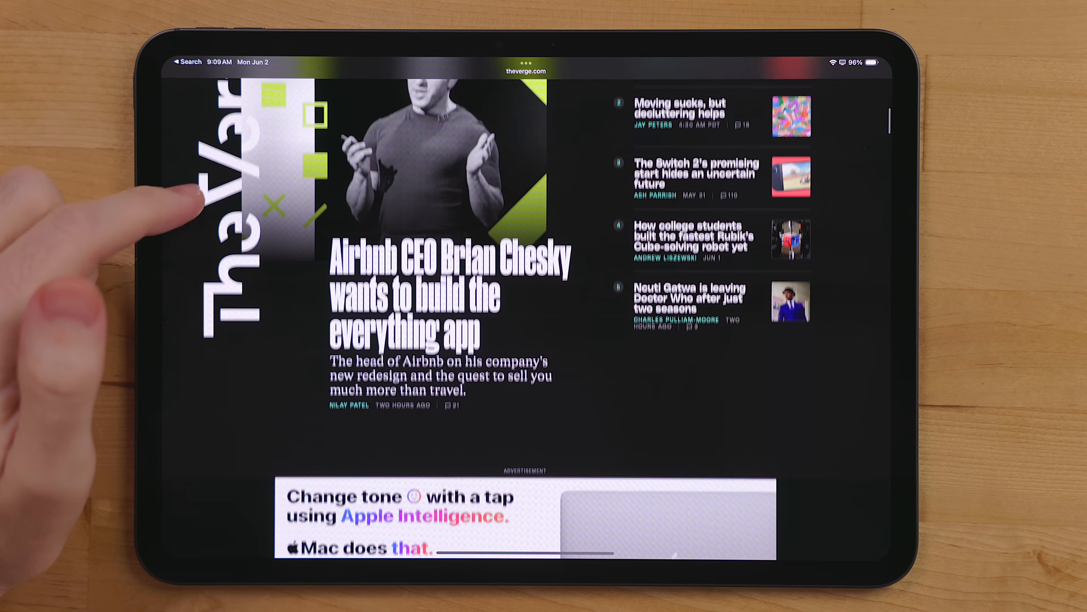
scroll(down, 3)
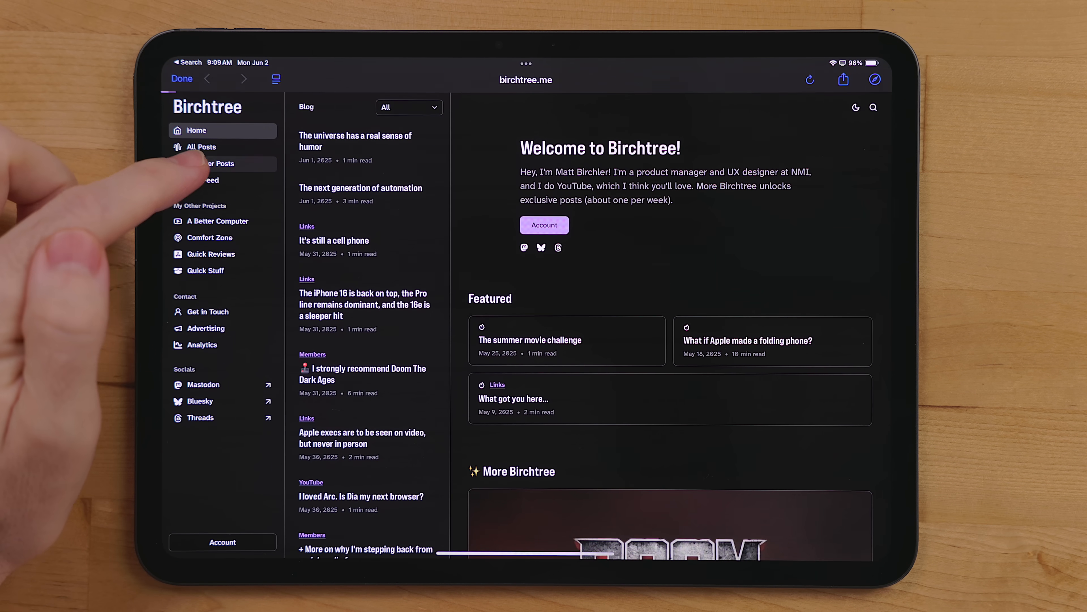
Open Birchtree's Doom The Dark Ages review and scroll through the article.
click(222, 163)
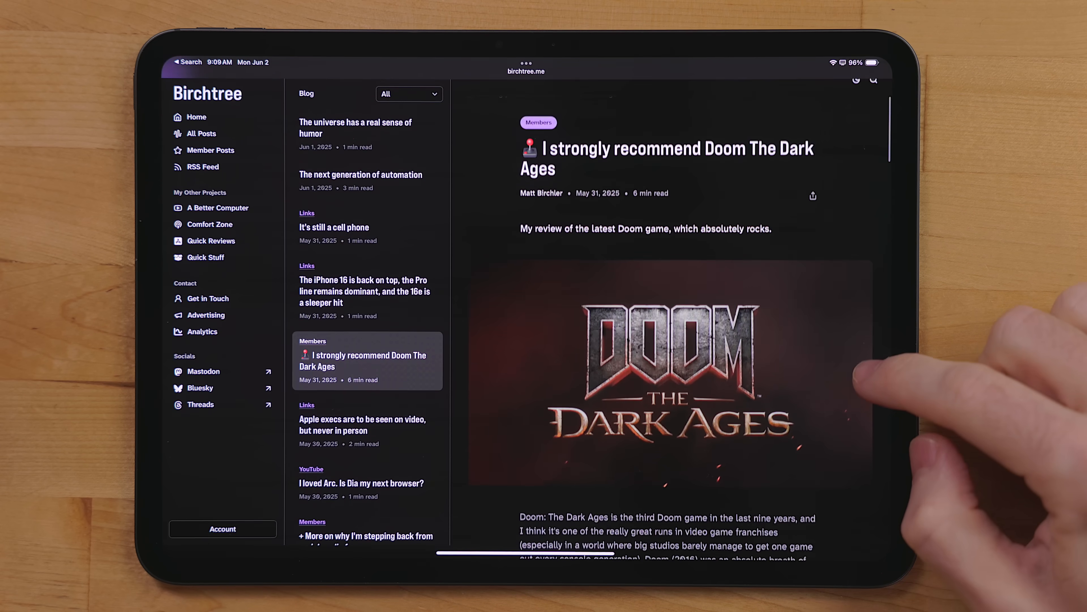
scroll(down, 3)
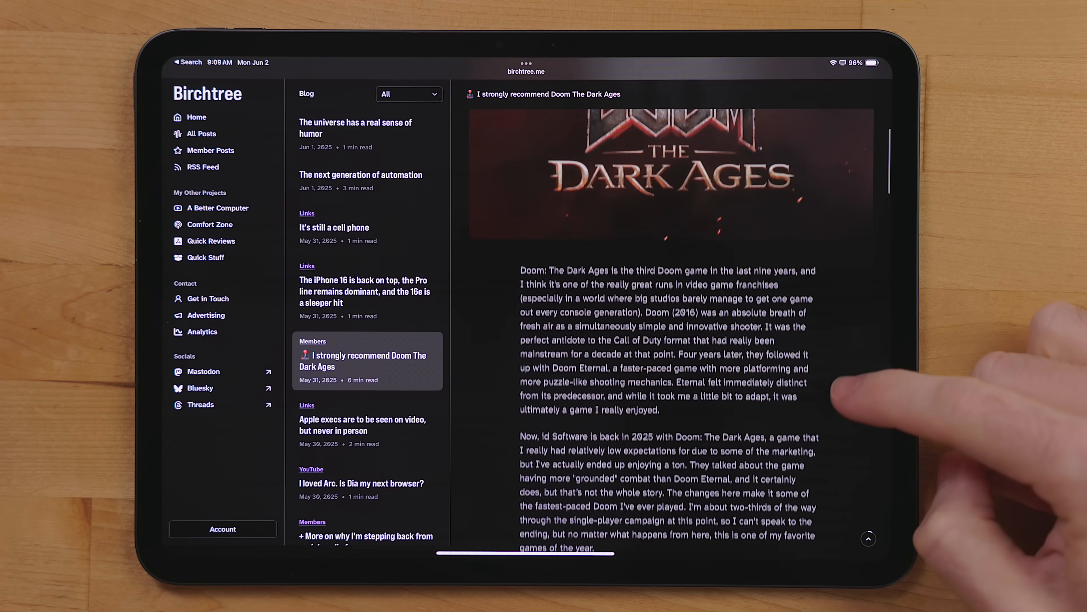
scroll(down, 3)
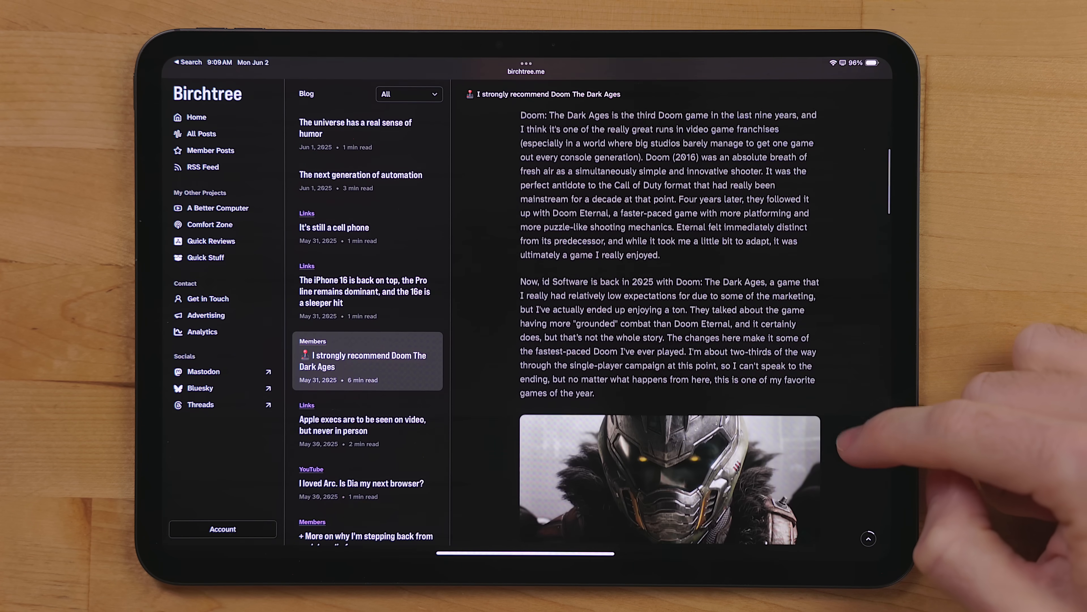
scroll(down, 3)
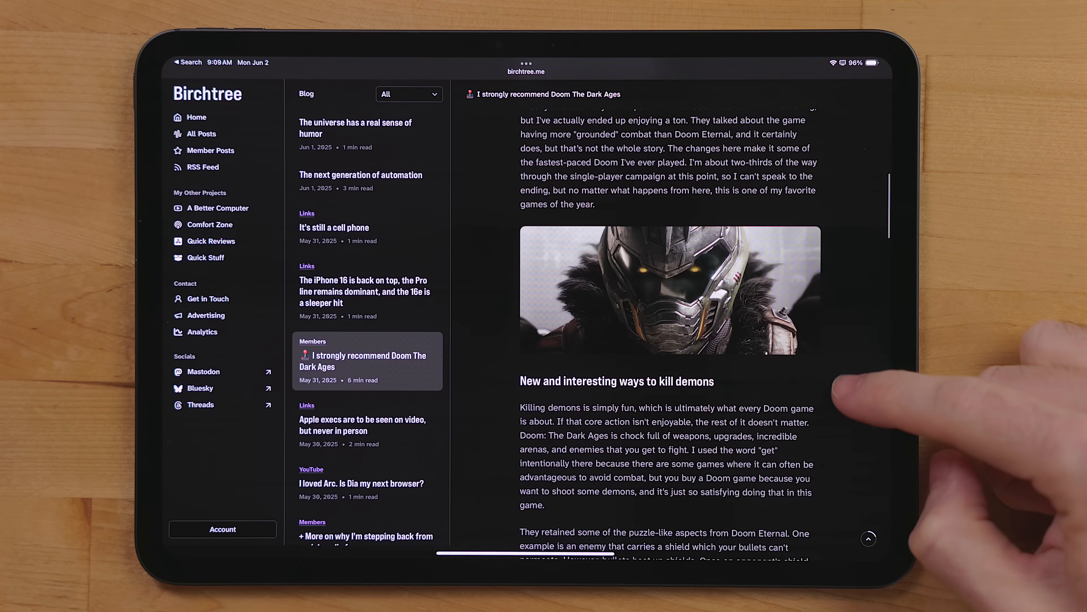
scroll(down, 3)
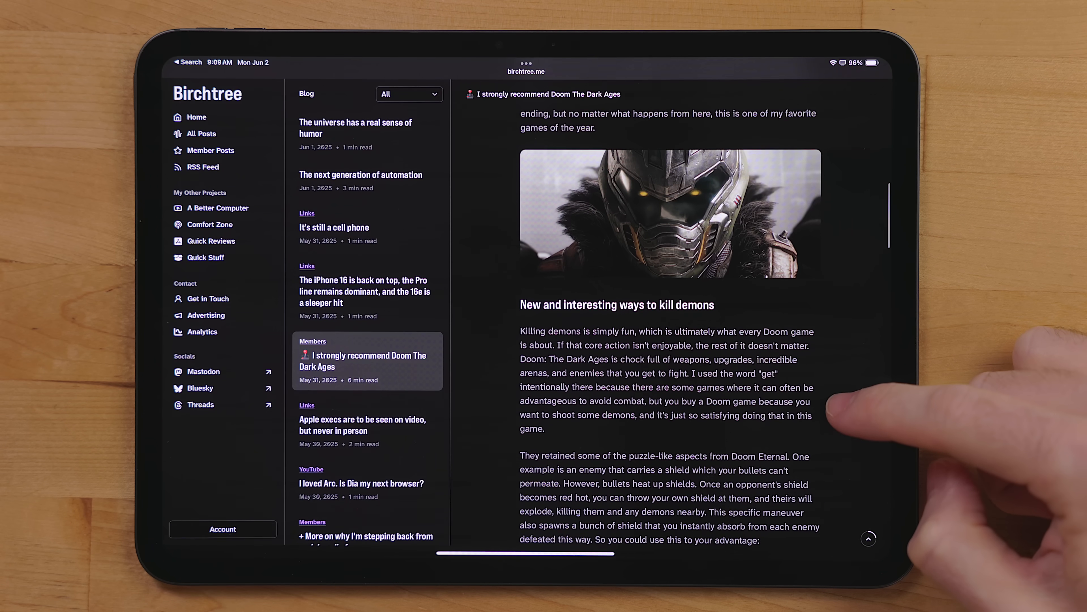
scroll(down, 3)
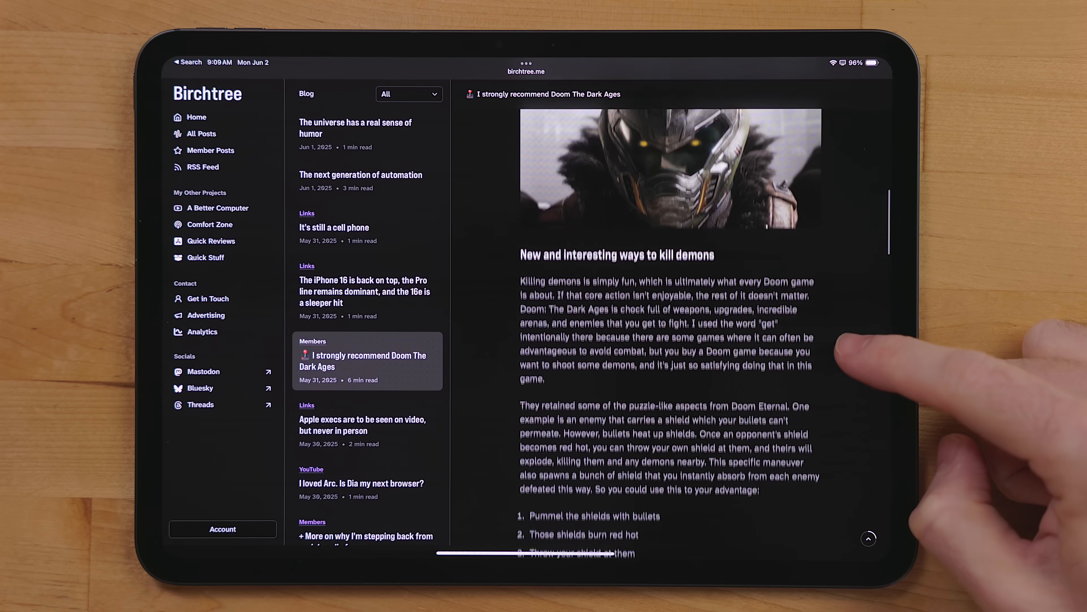
scroll(down, 3)
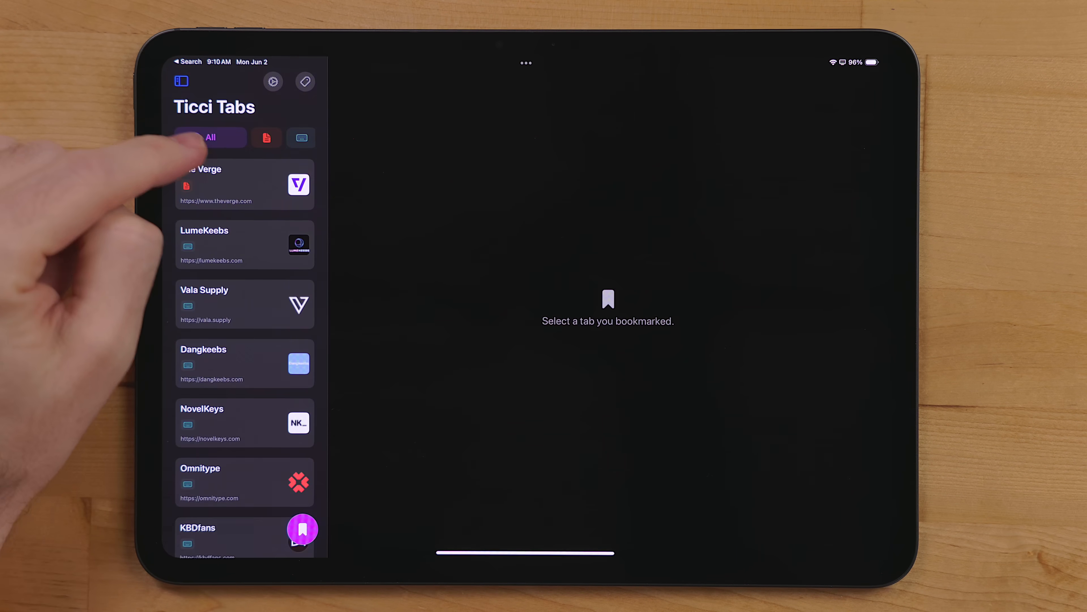
Filter bookmarks to the keyboard shop group, then News, then keyboard shop again.
click(266, 138)
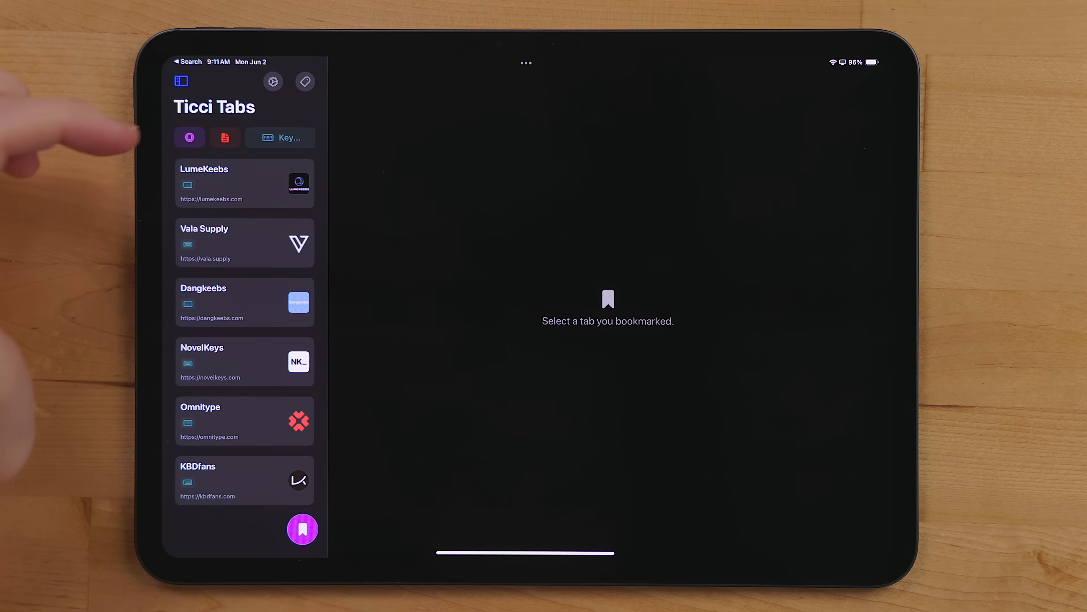
click(225, 137)
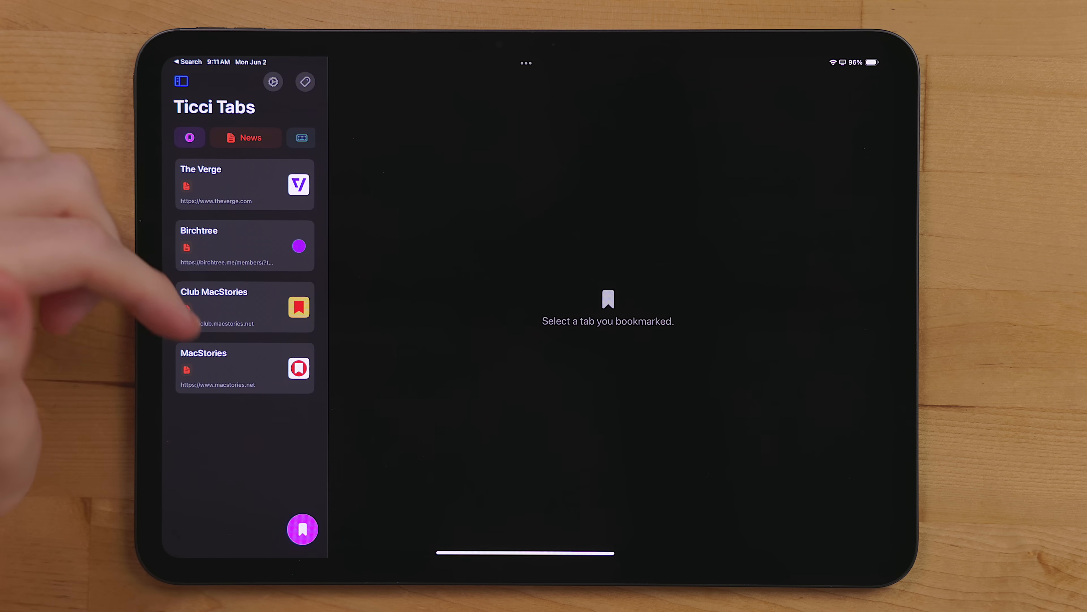
click(227, 307)
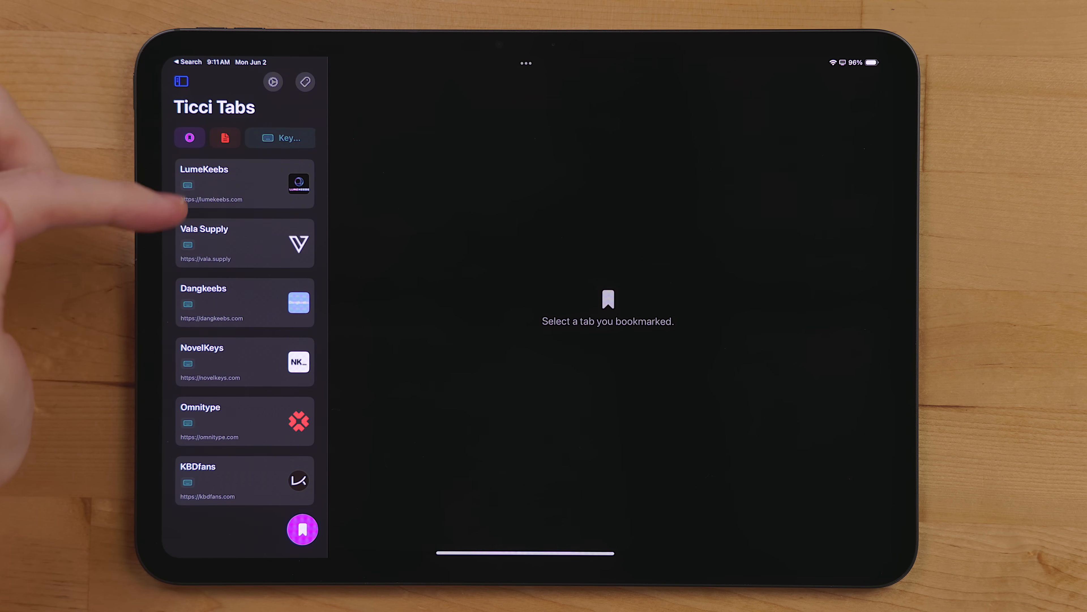
click(225, 243)
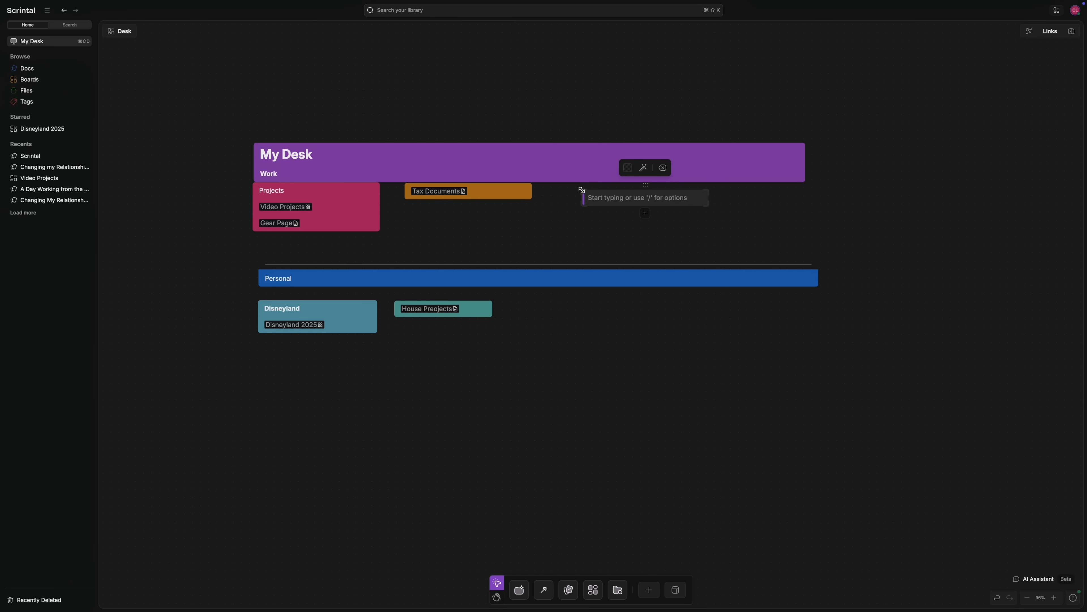
Insert today's date via /today and start the to-do list with Catch Up on Email.
text(/toda)
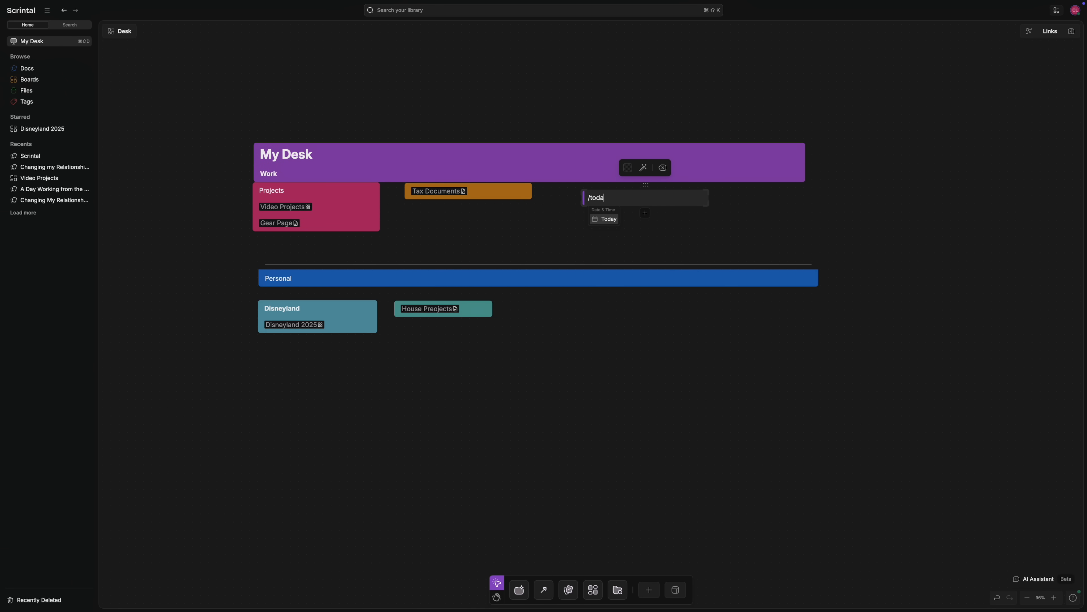
click(604, 219)
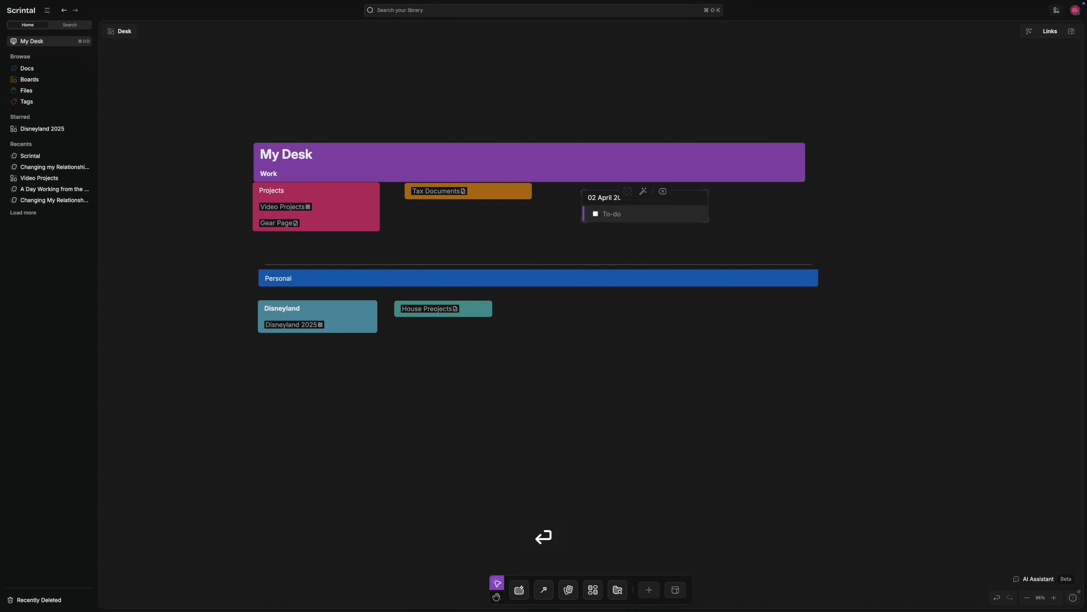
text(Catch Up on Email)
text(/)
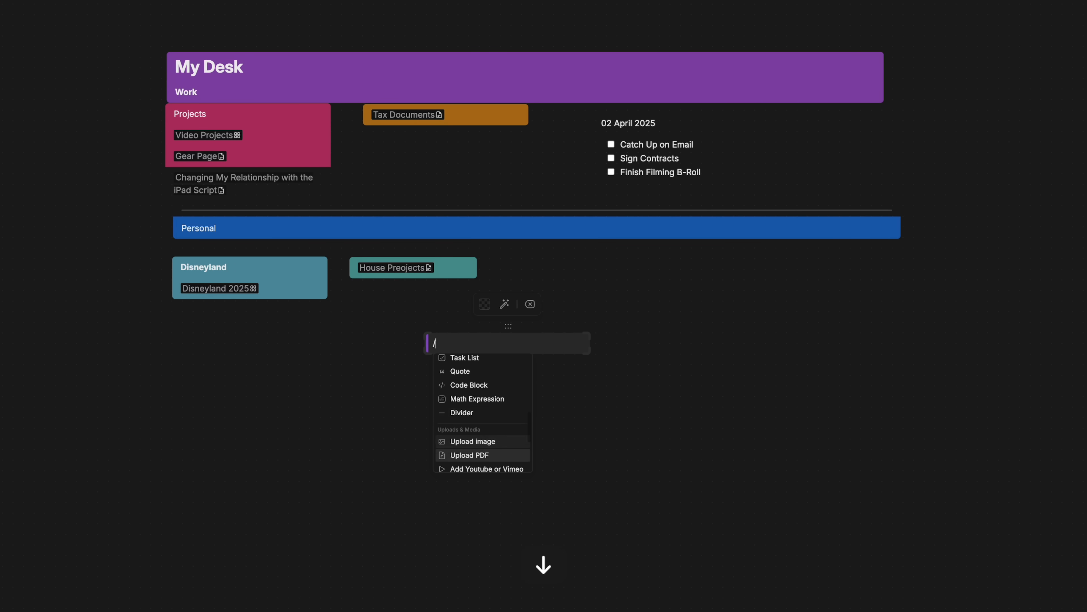
scroll(down, 3)
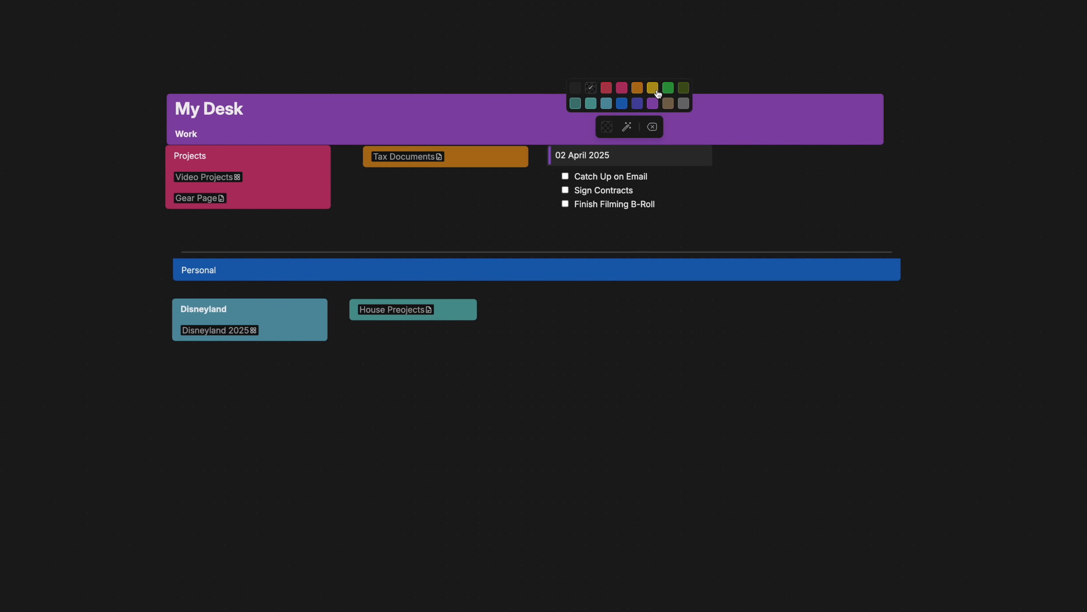
Pick a colour for the dated to-do block.
click(653, 88)
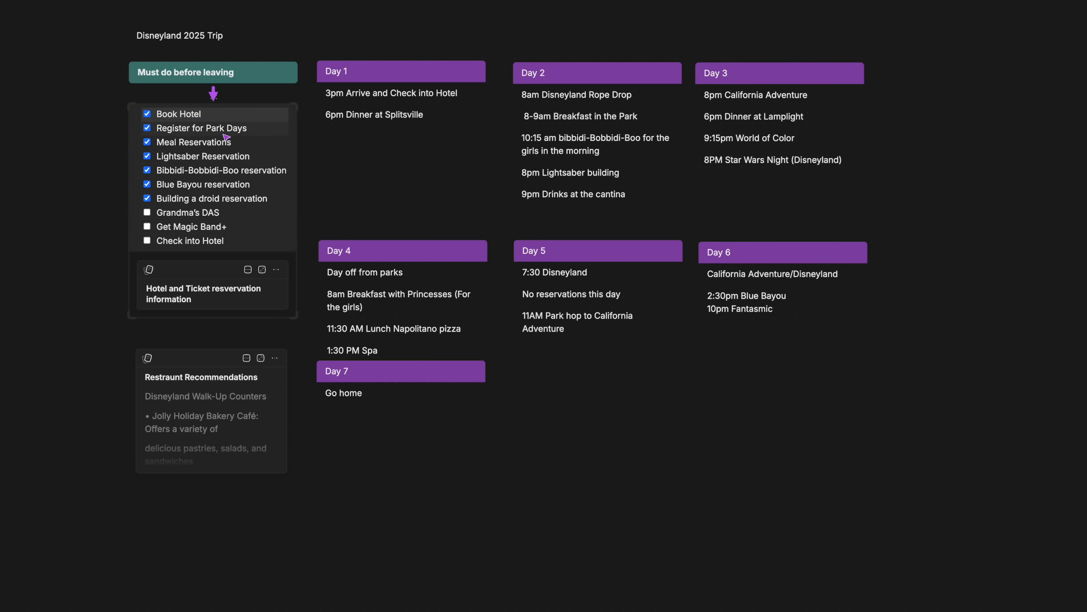
mouse_move(172, 303)
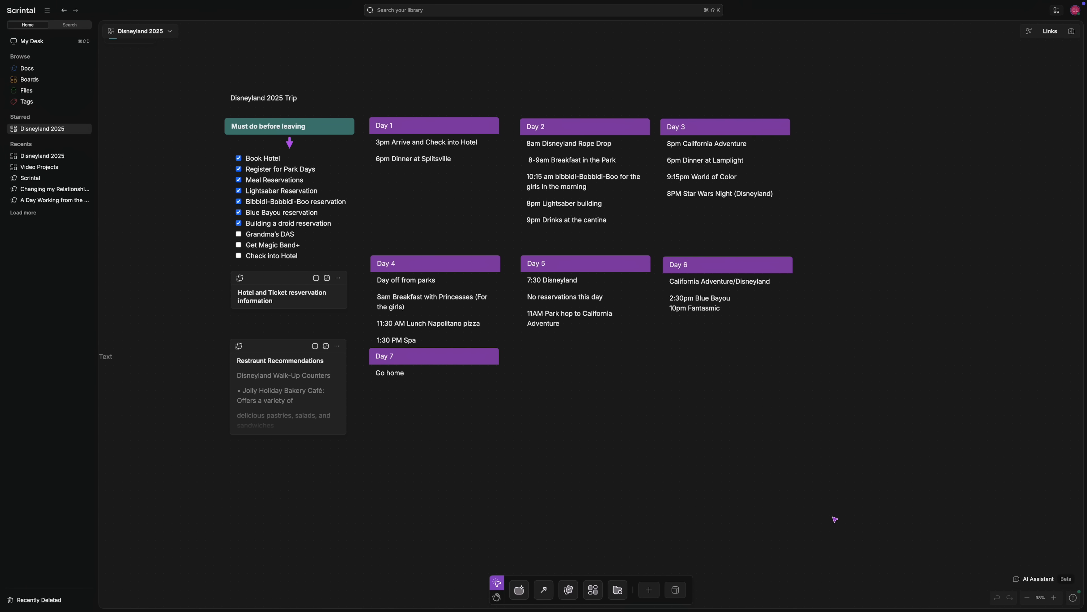
Bring up the AI Assistant panel beside the Disneyland 2025 board.
click(1038, 579)
text(What are the best walk up counters in Disneyland and California adventure)
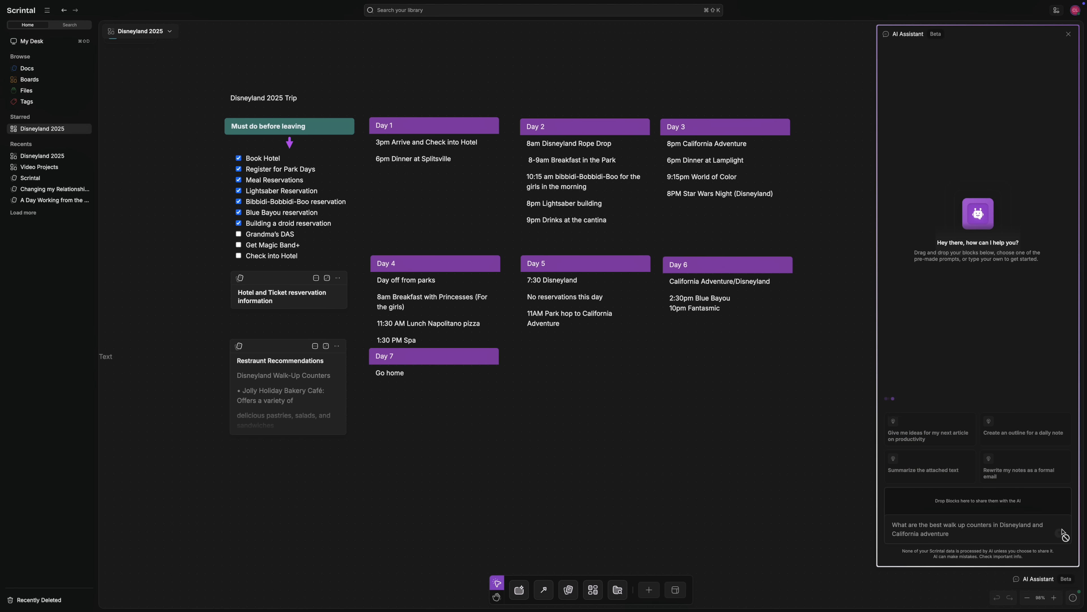
Send the walk-up counter question, read the AI's answer, then switch to the Video Projects board.
click(1059, 532)
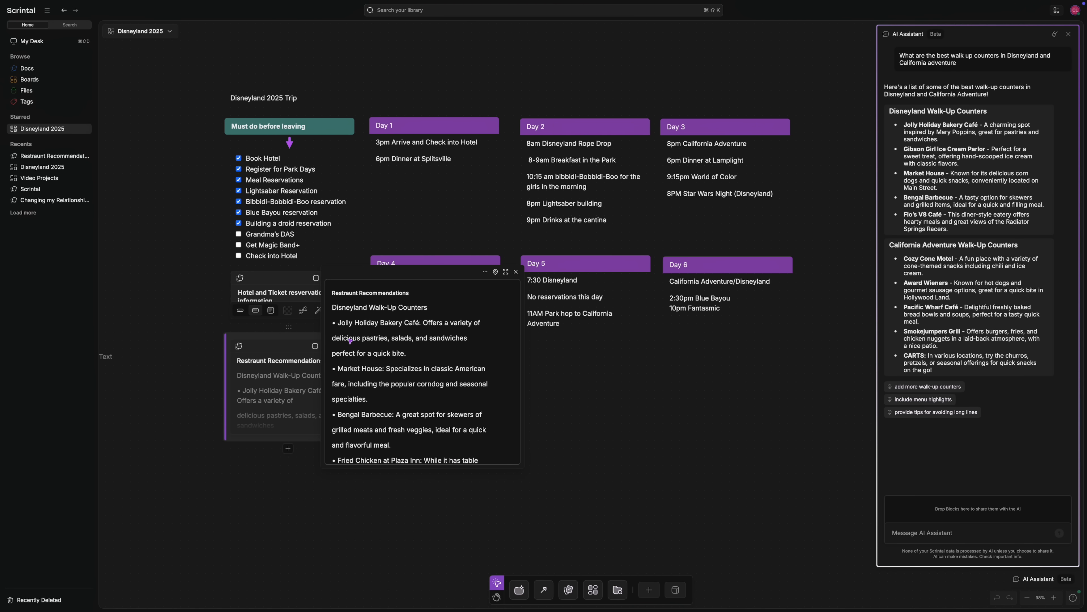
scroll(down, 3)
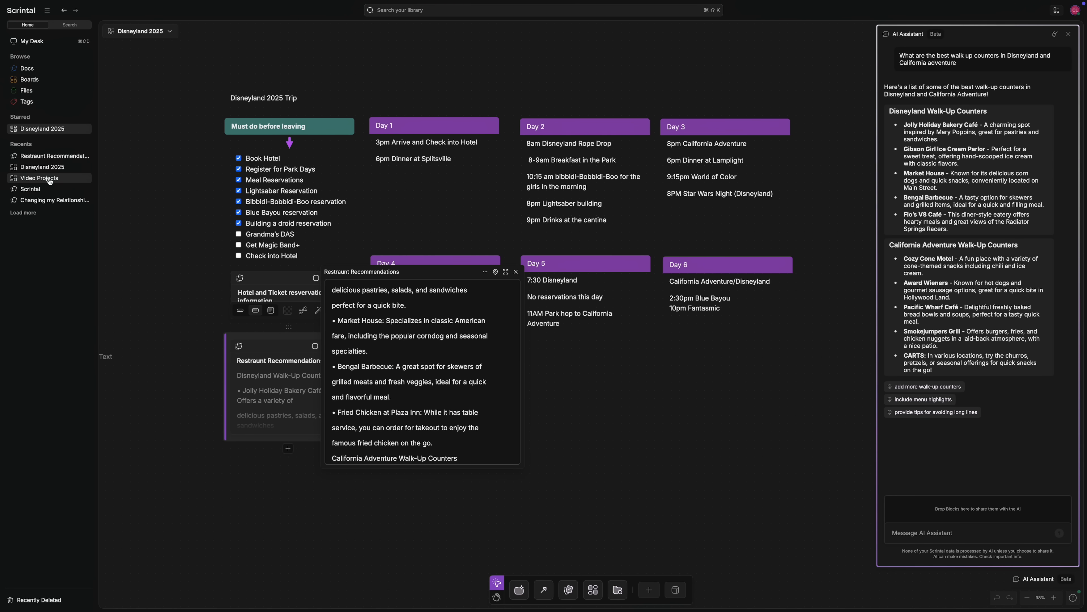
click(39, 178)
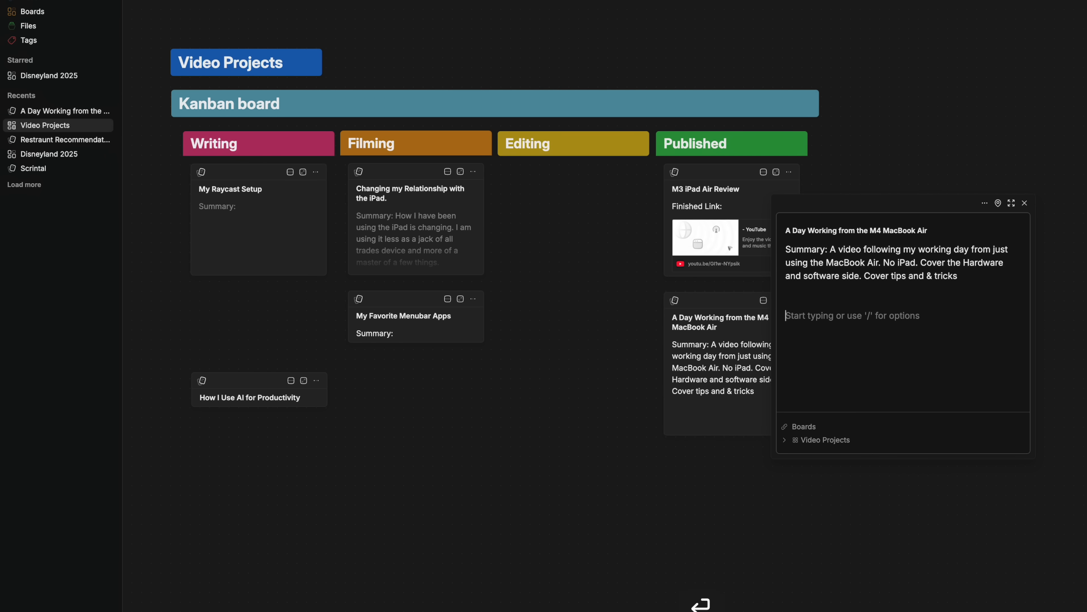
Insert a YouTube or Vimeo embed in the card via the /video slash command.
text(/video)
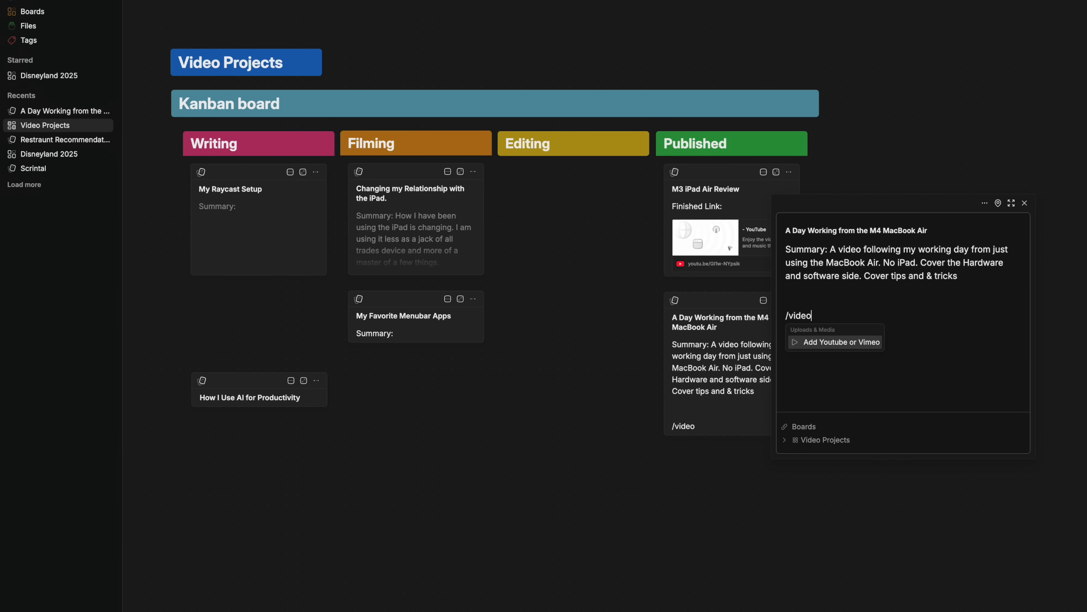
click(835, 342)
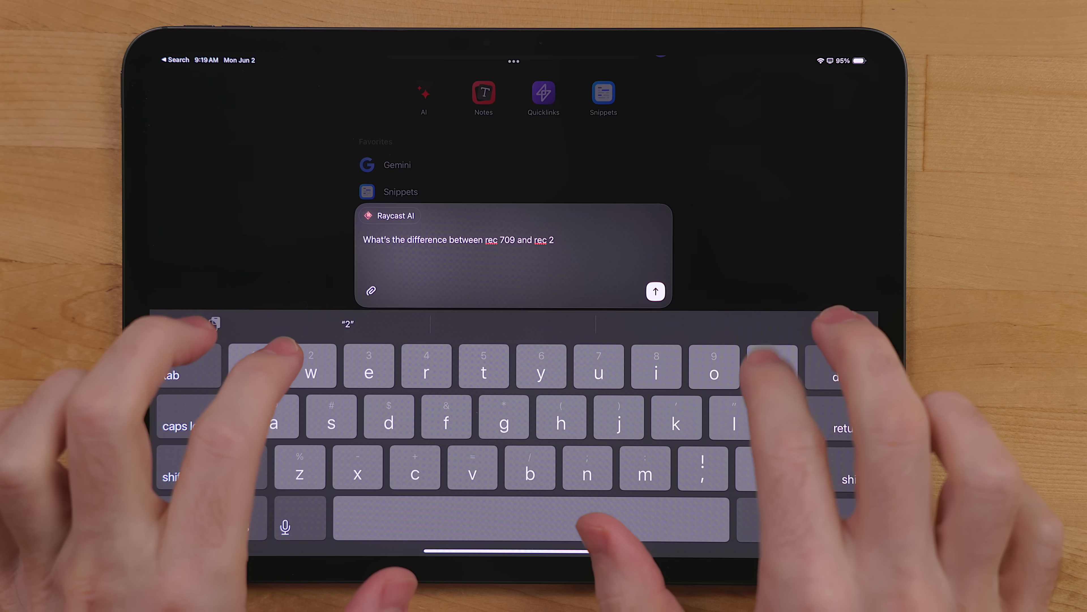
Finish the rec 709 vs rec 2020 question and submit it to Raycast AI.
text(020)
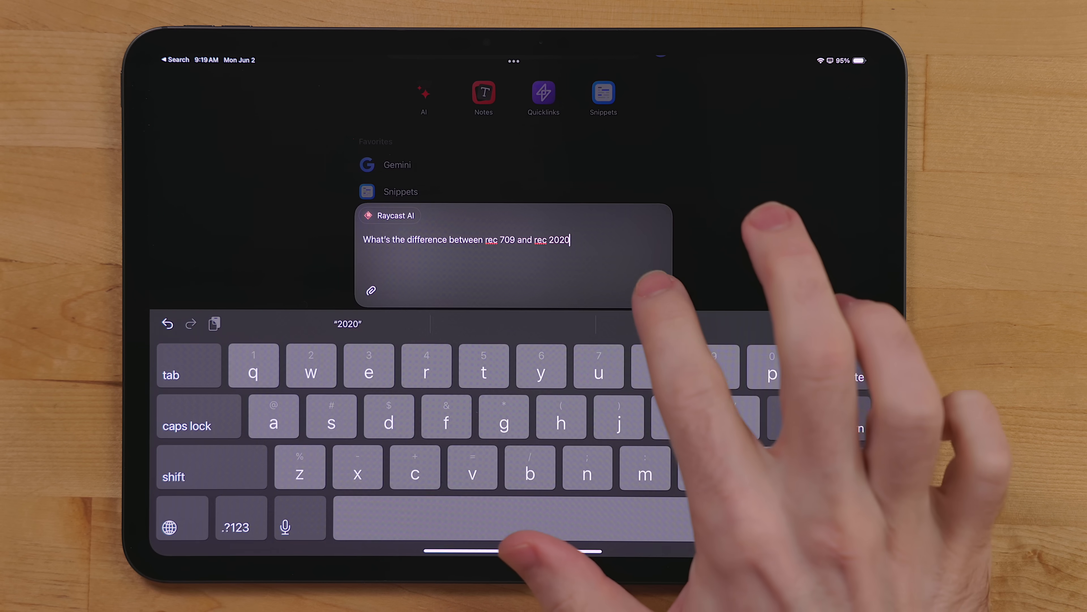
key(return)
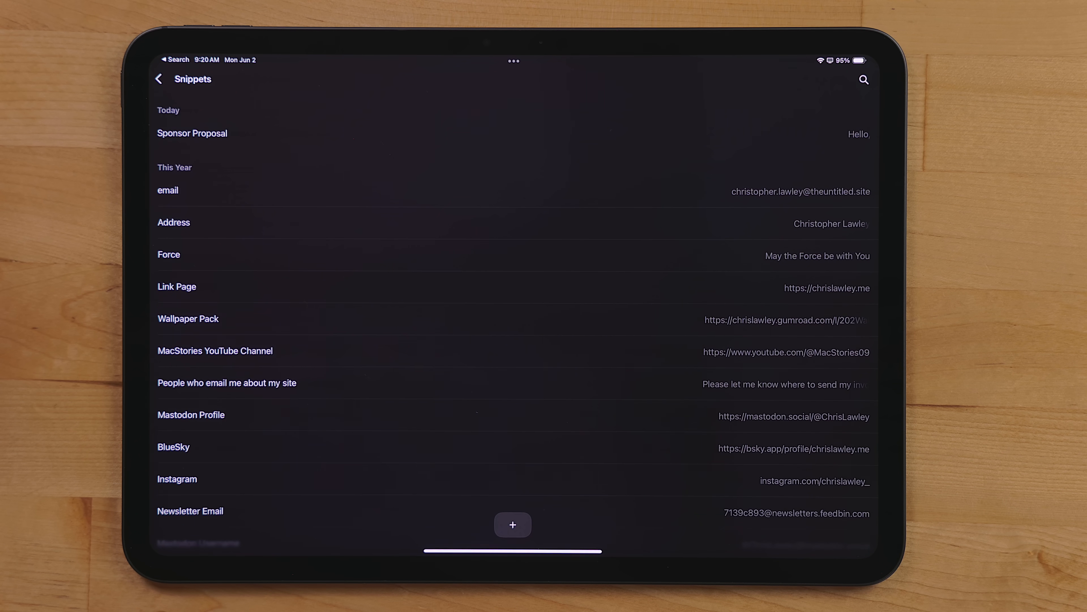
Start a new snippet containing the text '123 main street'.
click(512, 526)
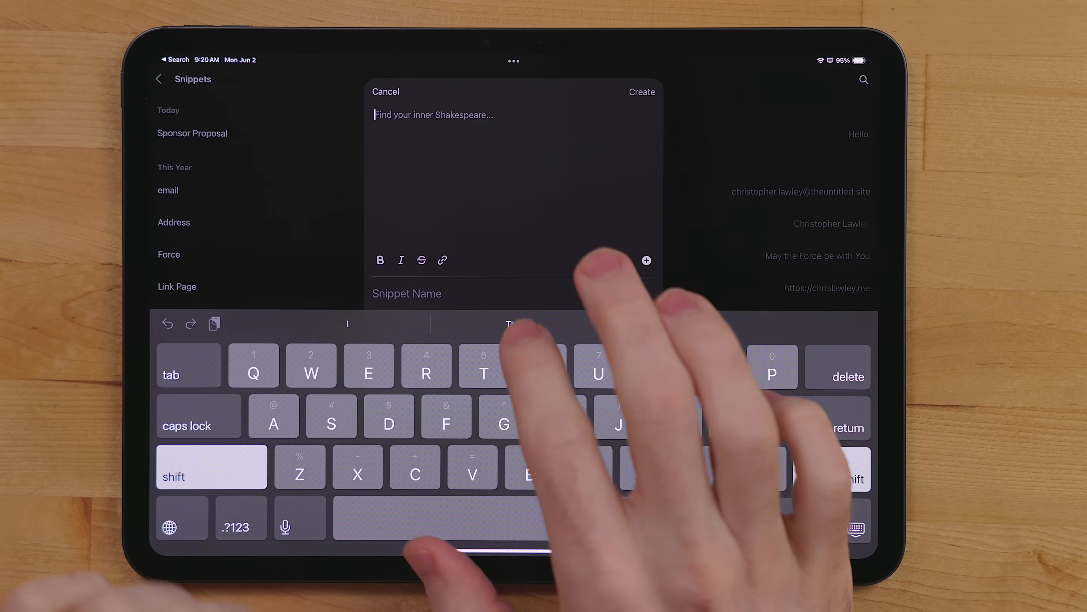
text(123 main street)
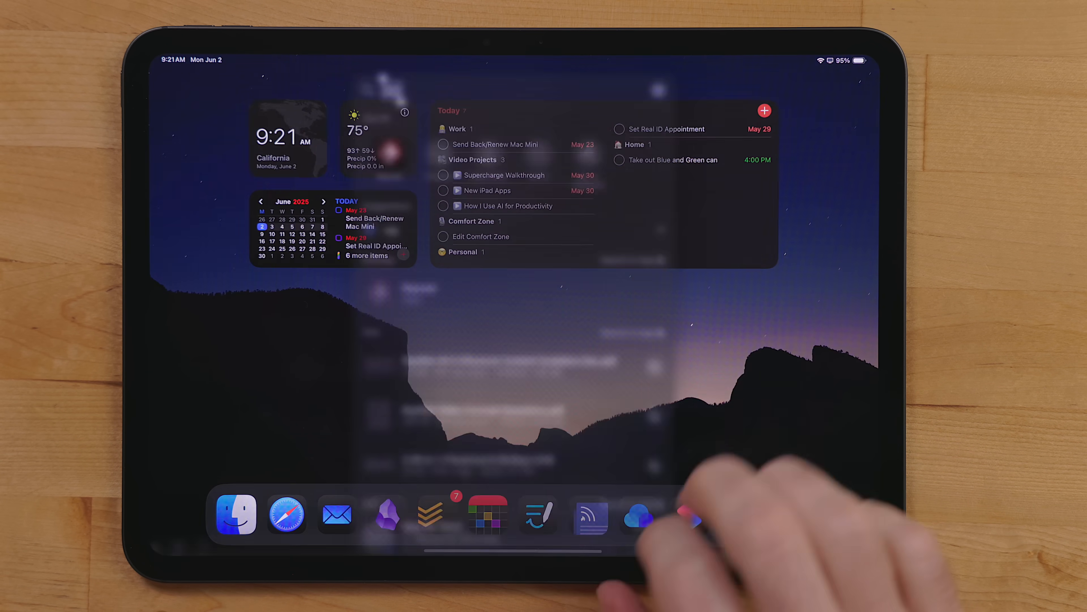
Return to the Home Screen and begin a search with 'sn'.
text(sn)
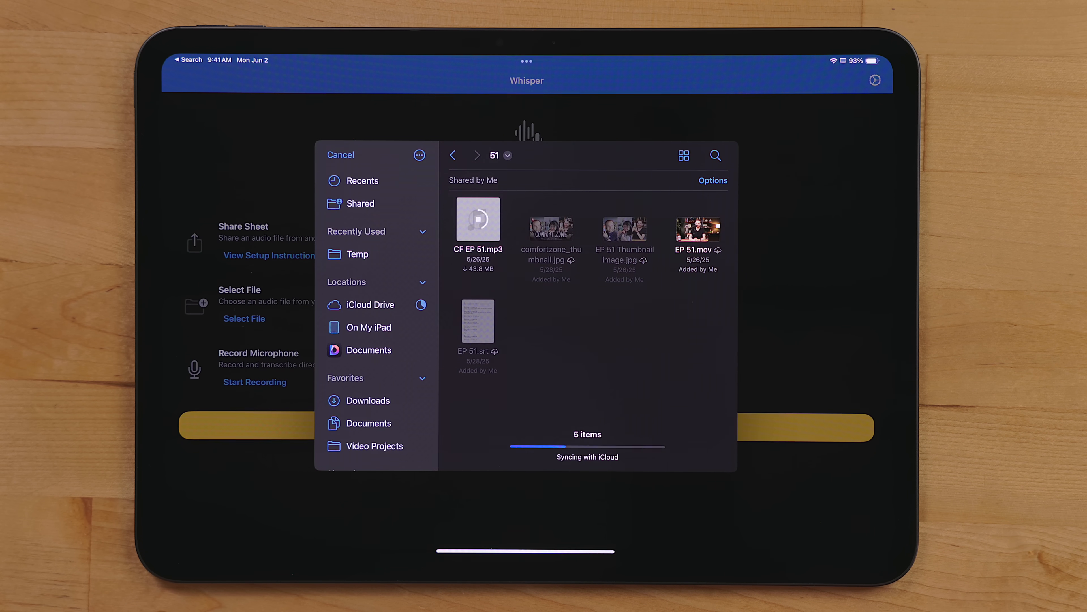
Select CF EP 51.mp3, settle on On-Device mode after trying Cloud, and start transcribing.
click(478, 220)
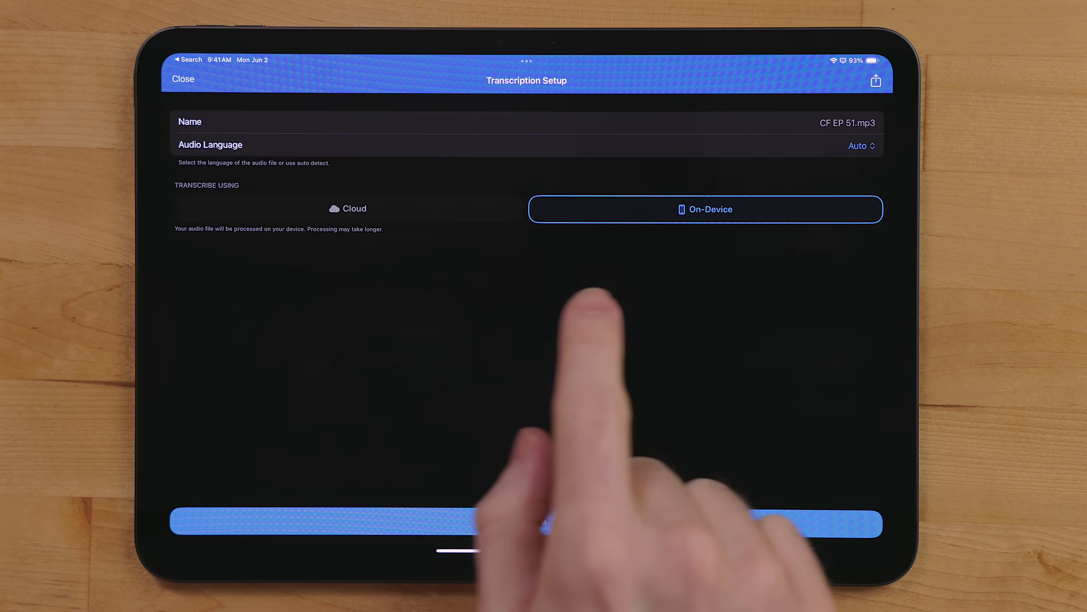
click(348, 208)
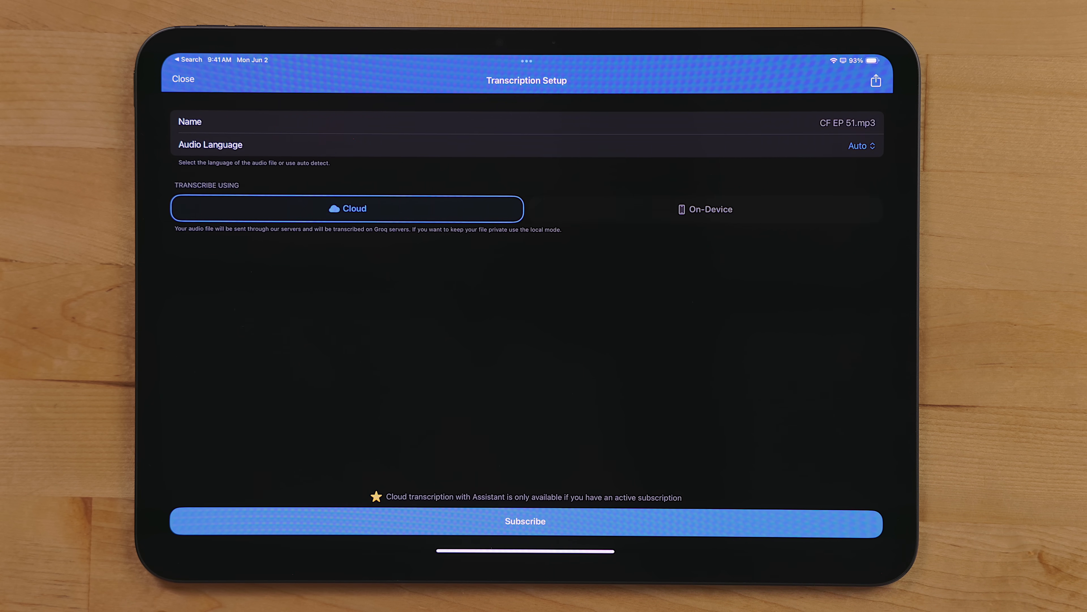
click(705, 209)
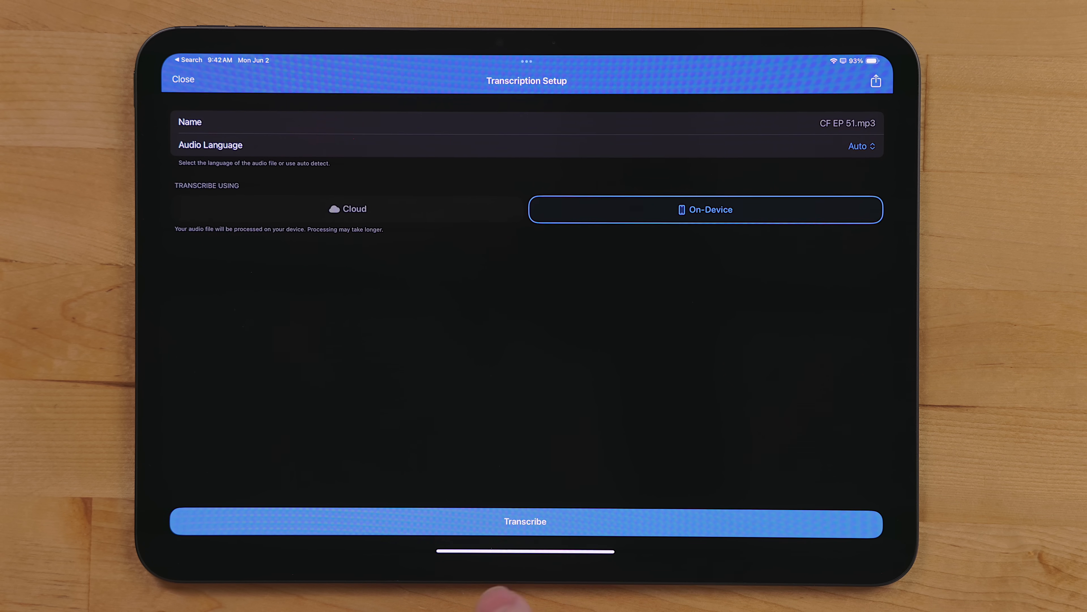
click(525, 522)
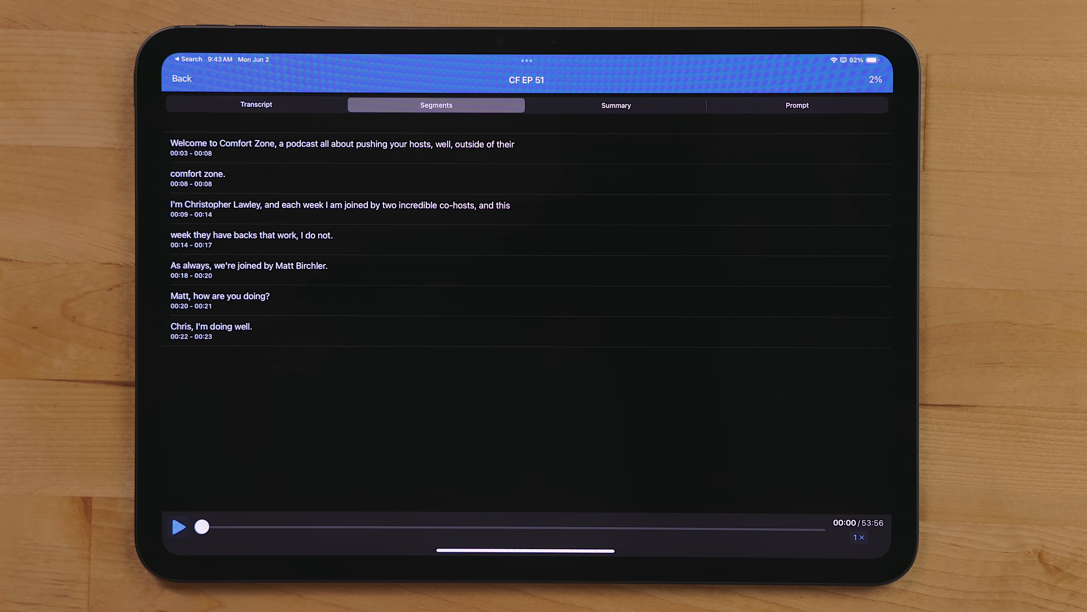
Scroll through the early timestamped segments of the CF EP 51 transcript.
scroll(down, 3)
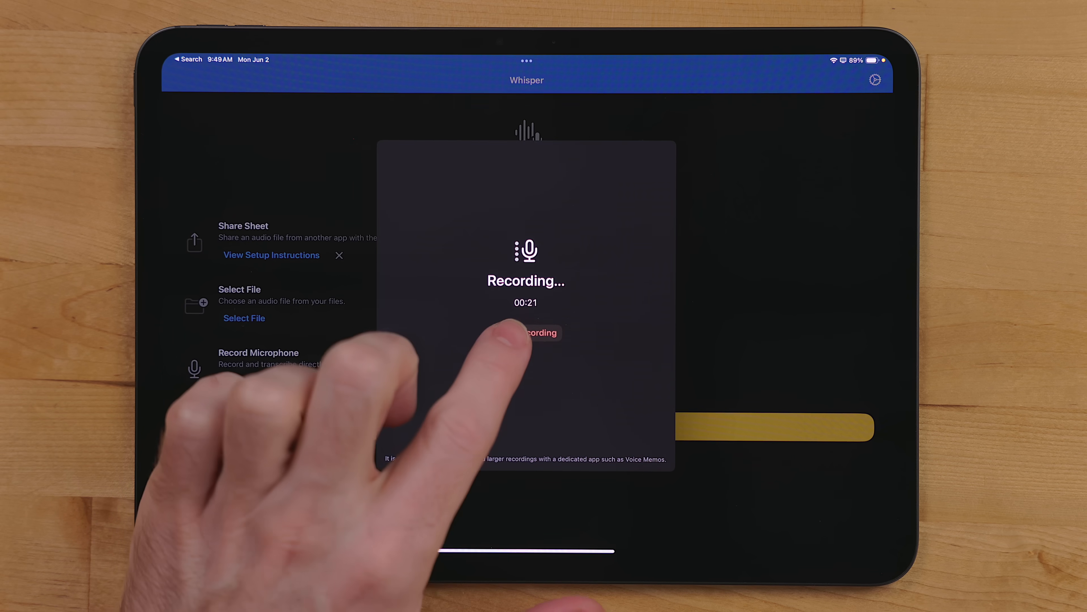
Stop the microphone recording and send it for on-device transcription.
click(543, 333)
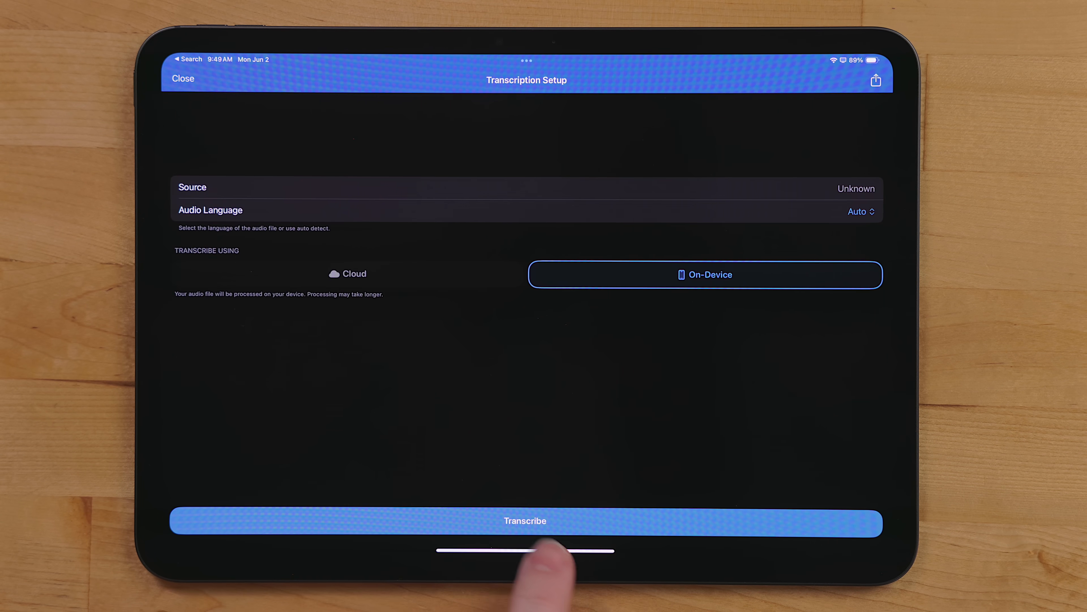
click(526, 521)
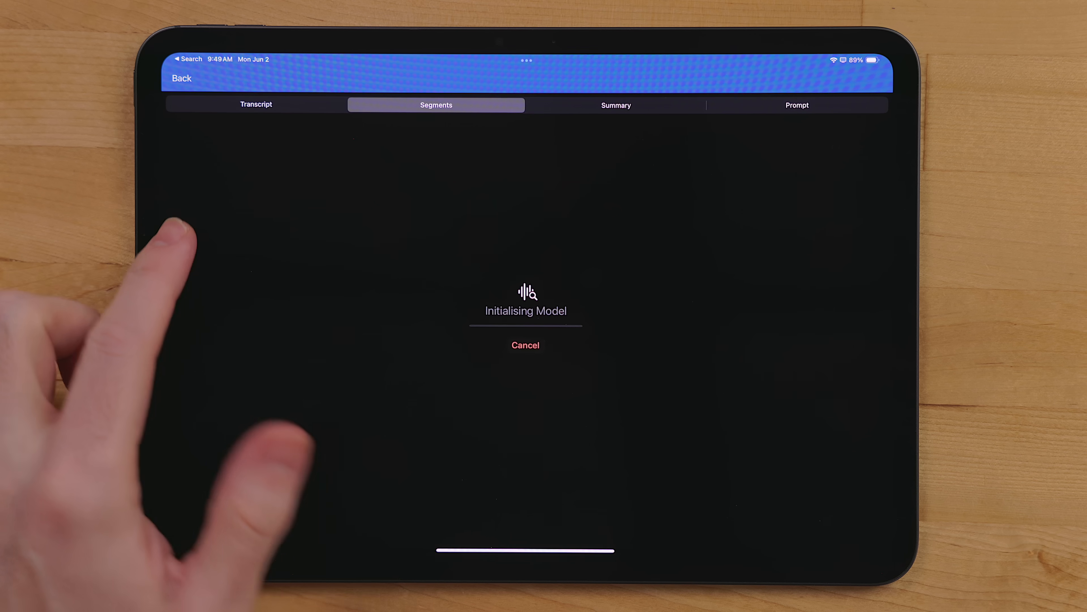
click(256, 104)
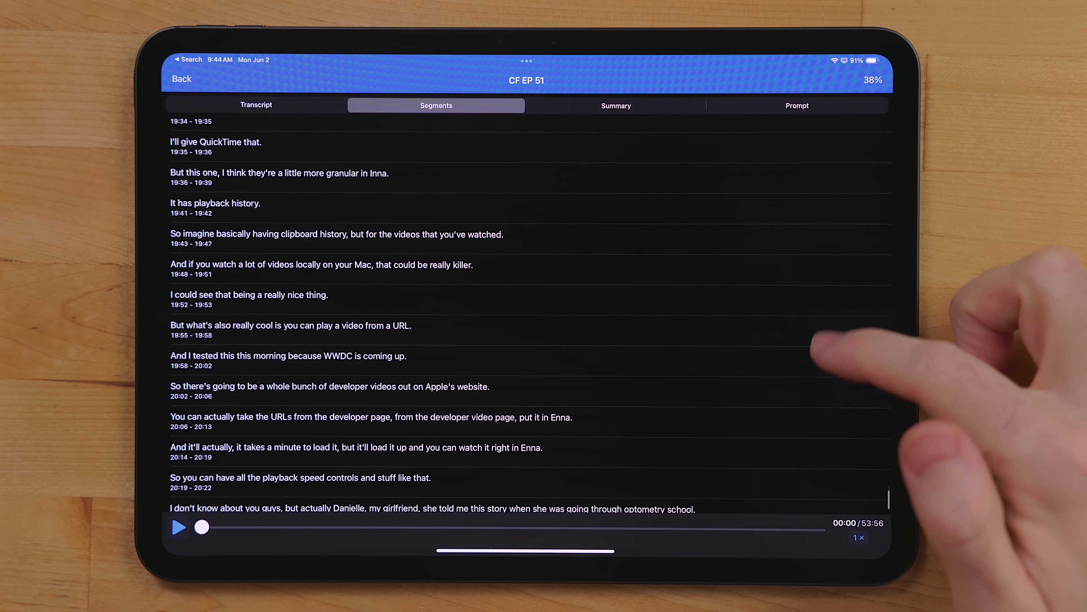
Review later transcript segments and show the Full Transcript, Segments and Subtitles export options.
scroll(down, 3)
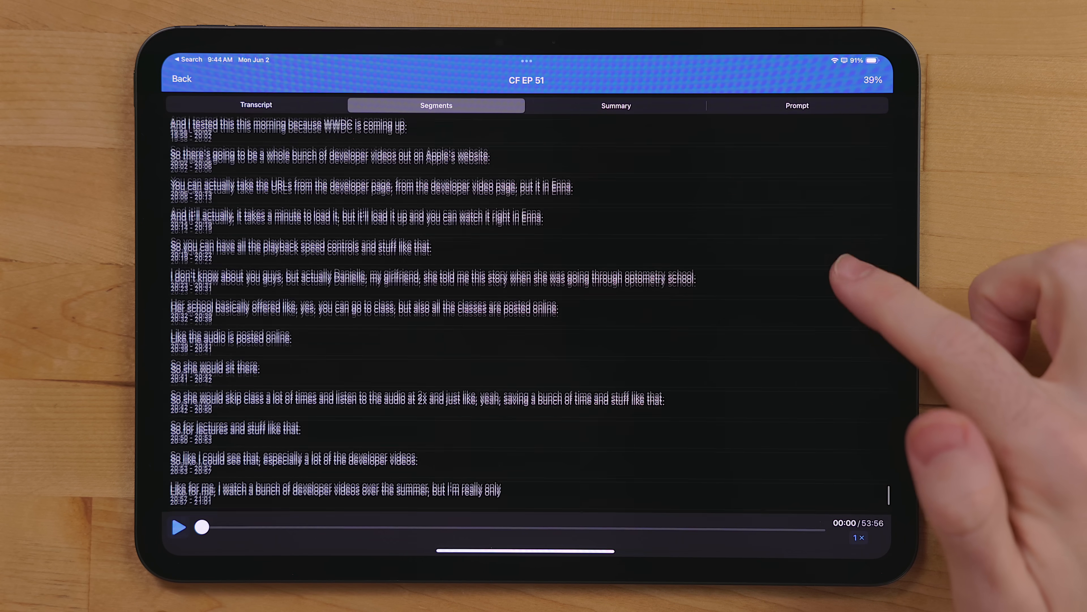
scroll(down, 3)
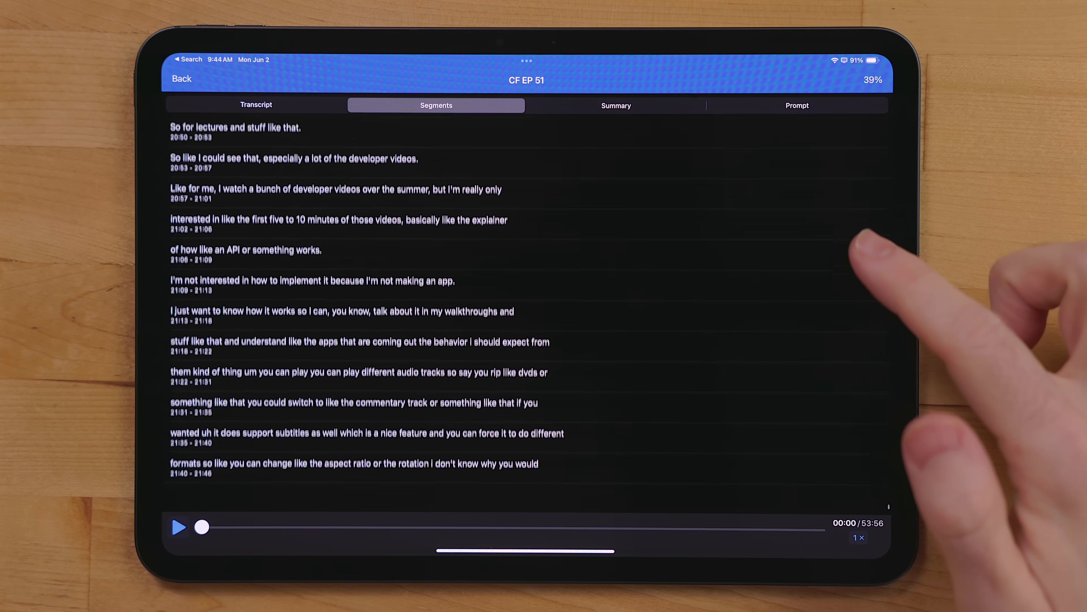
scroll(down, 3)
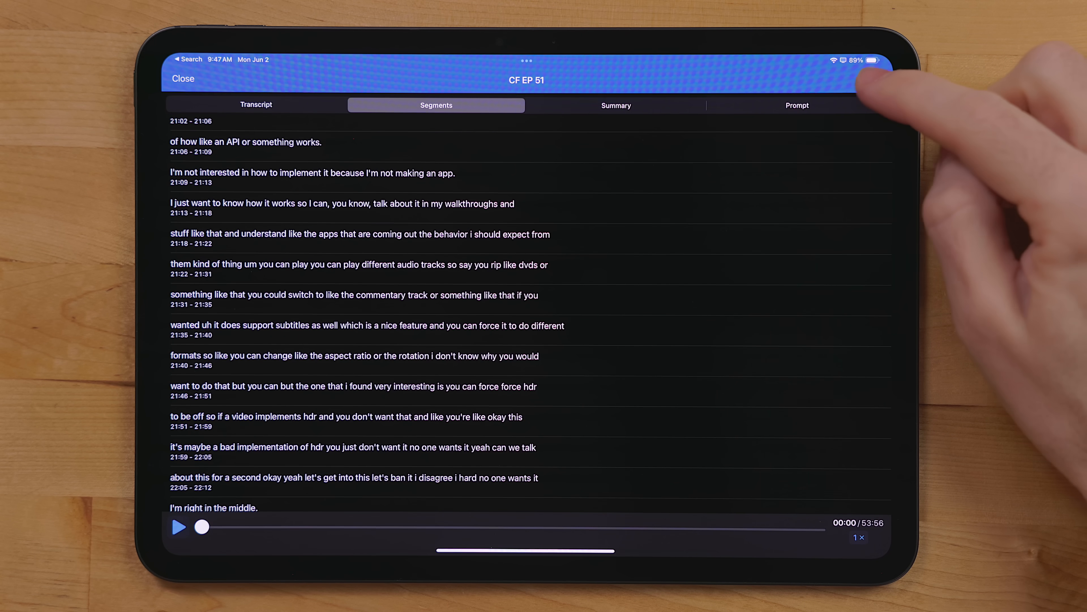
click(876, 80)
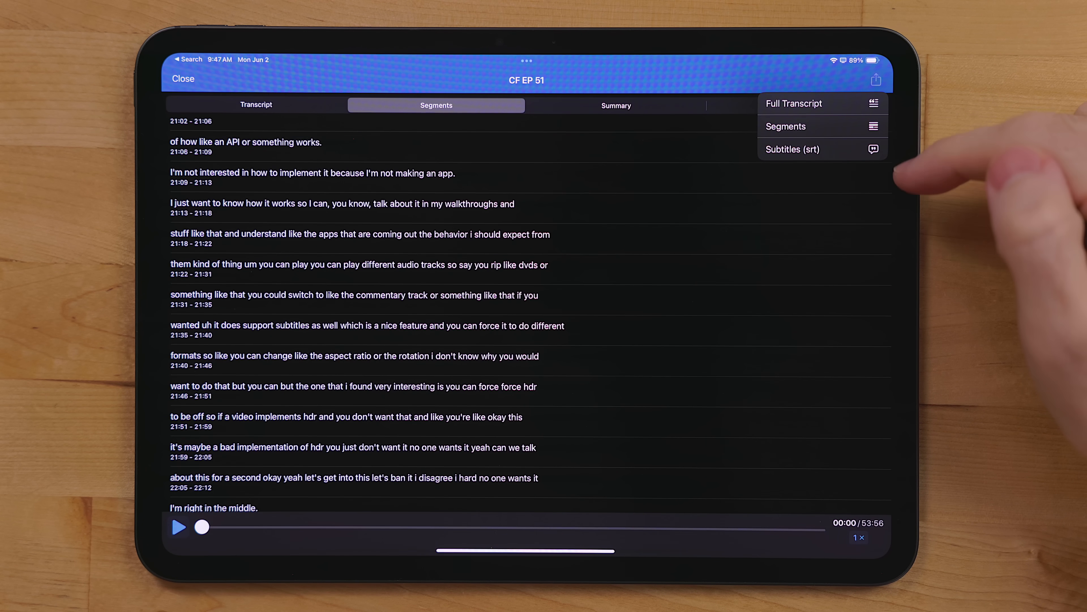
mouse_move(948, 141)
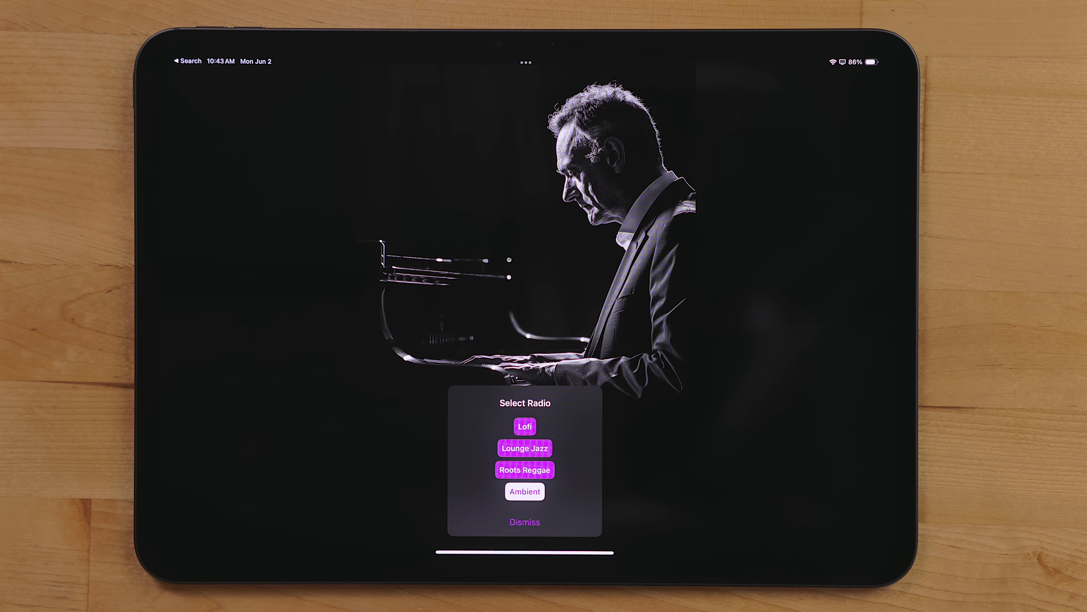
Choose a station in the Select Radio dialog, then tap a row on the Settings page.
click(524, 491)
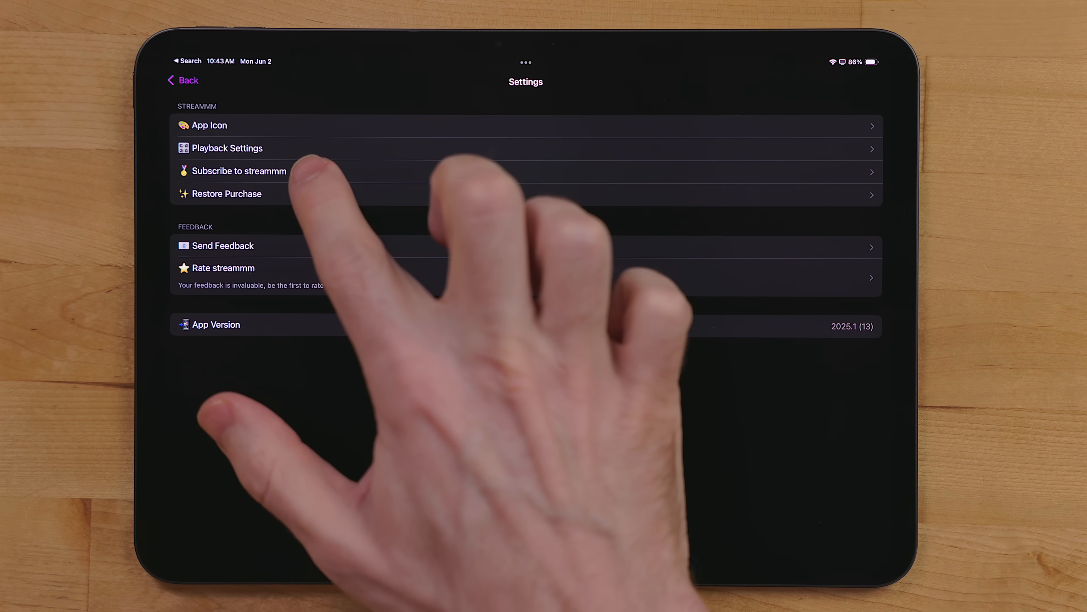
click(239, 171)
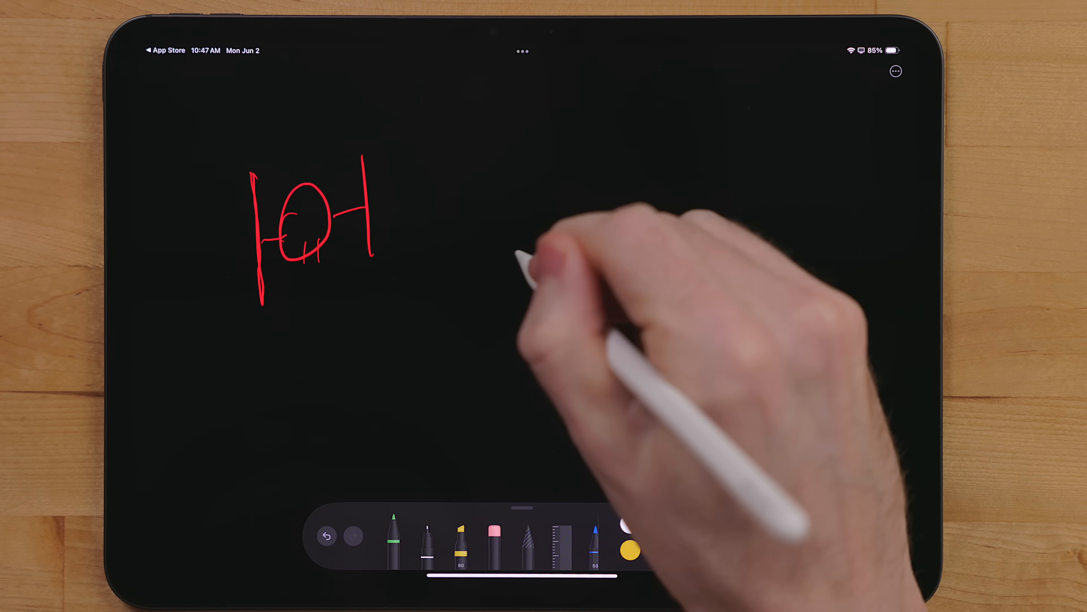
Draw short green pen strokes forming a crossed shape right of the red sketch.
drag(499, 208, 517, 235)
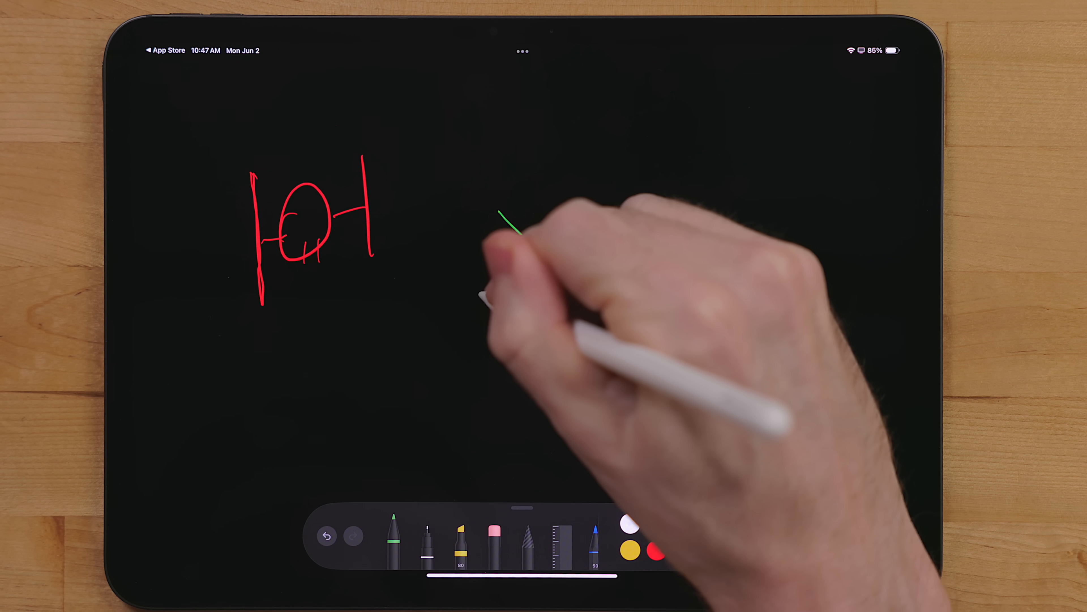
drag(503, 215, 485, 291)
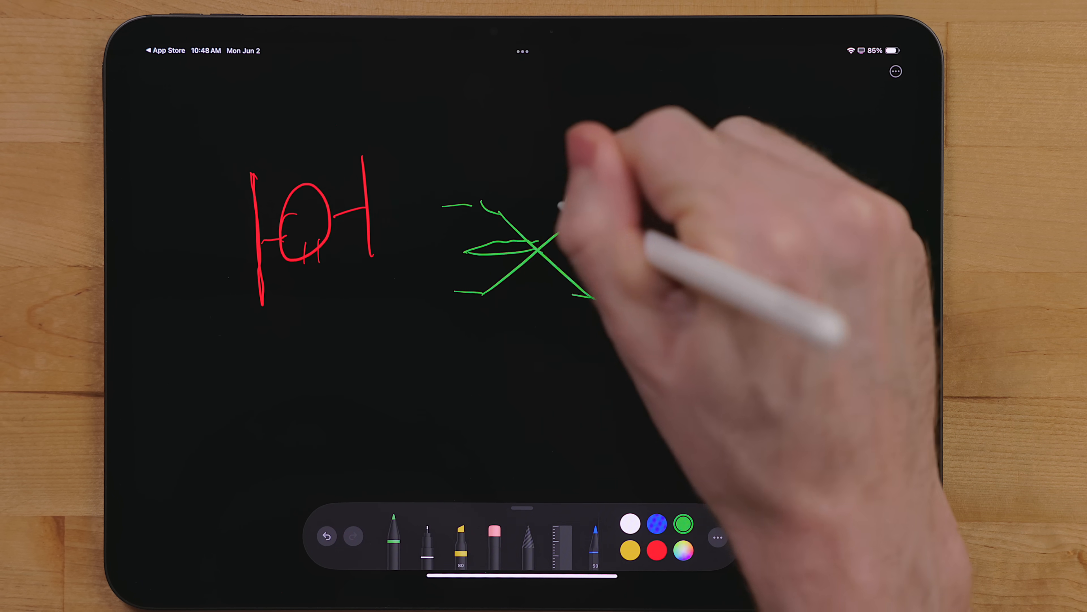
Save the drawing as a PNG via the ••• menu, then share a copy to Files.
click(896, 73)
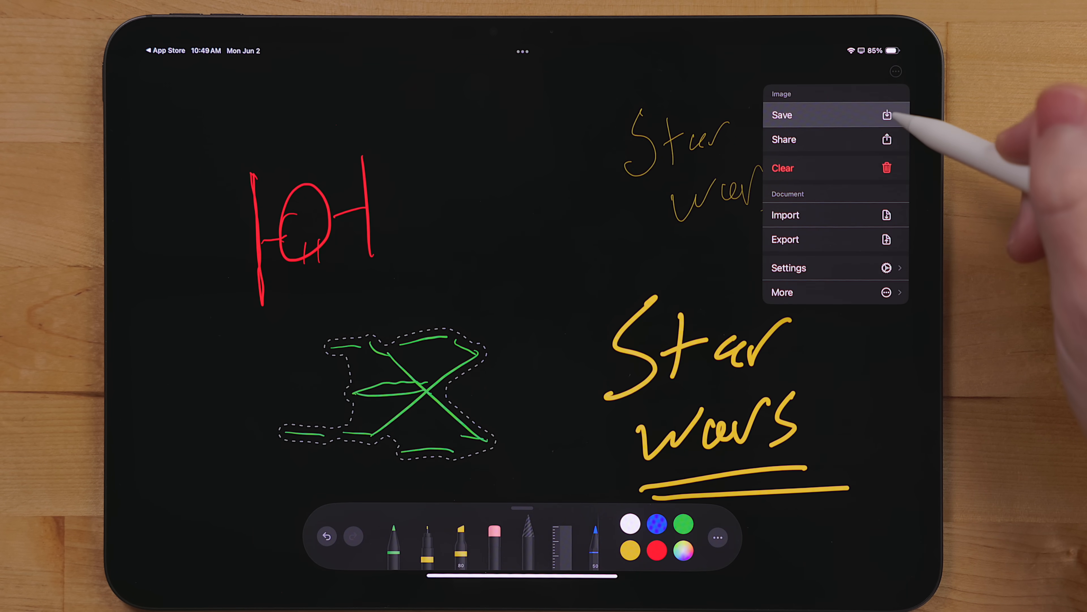
click(782, 115)
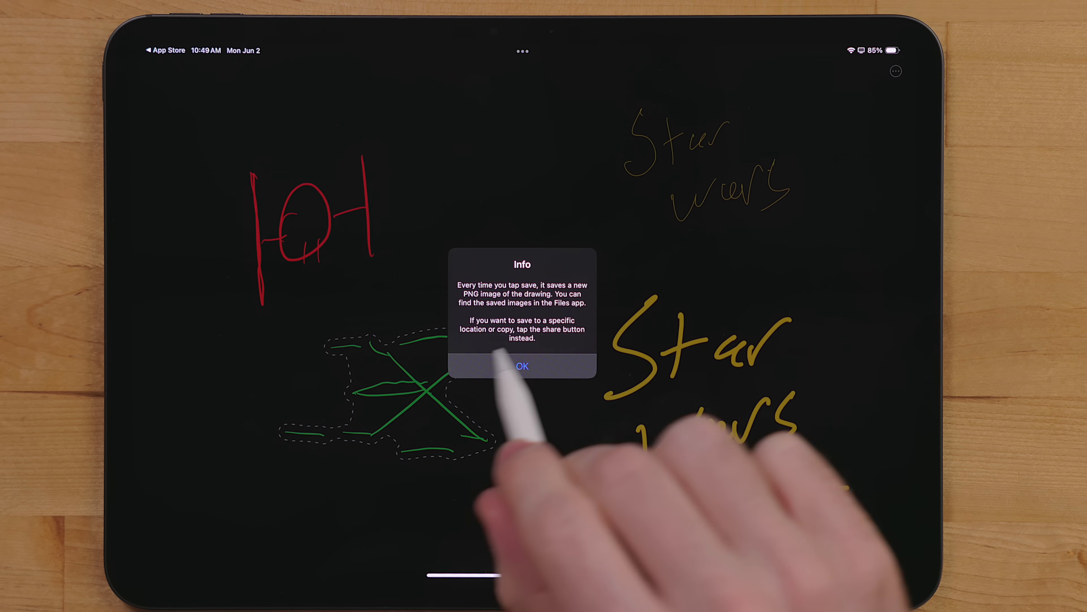
click(523, 366)
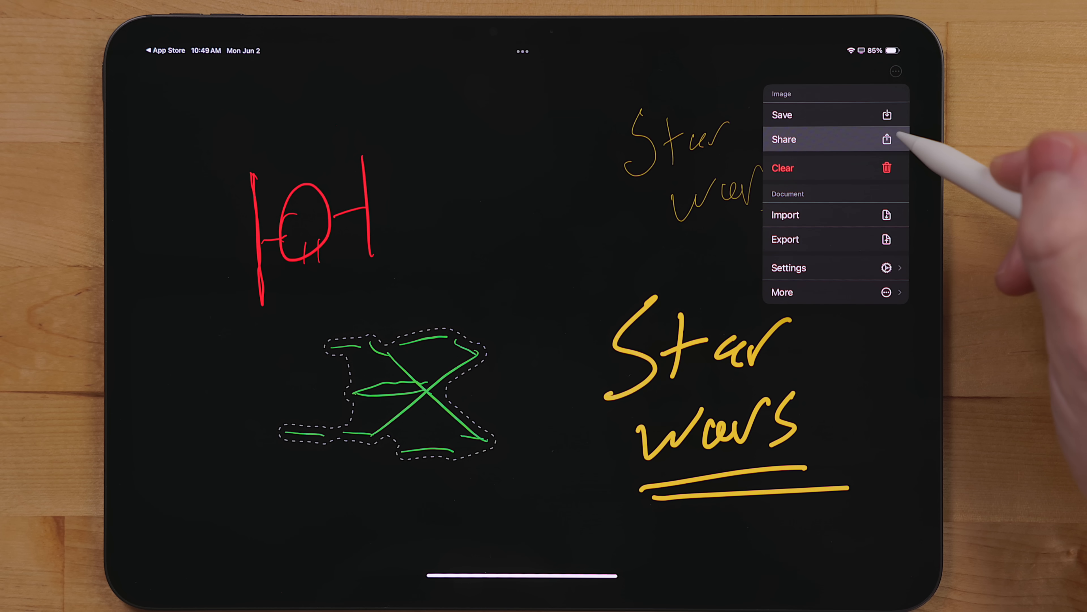
click(784, 139)
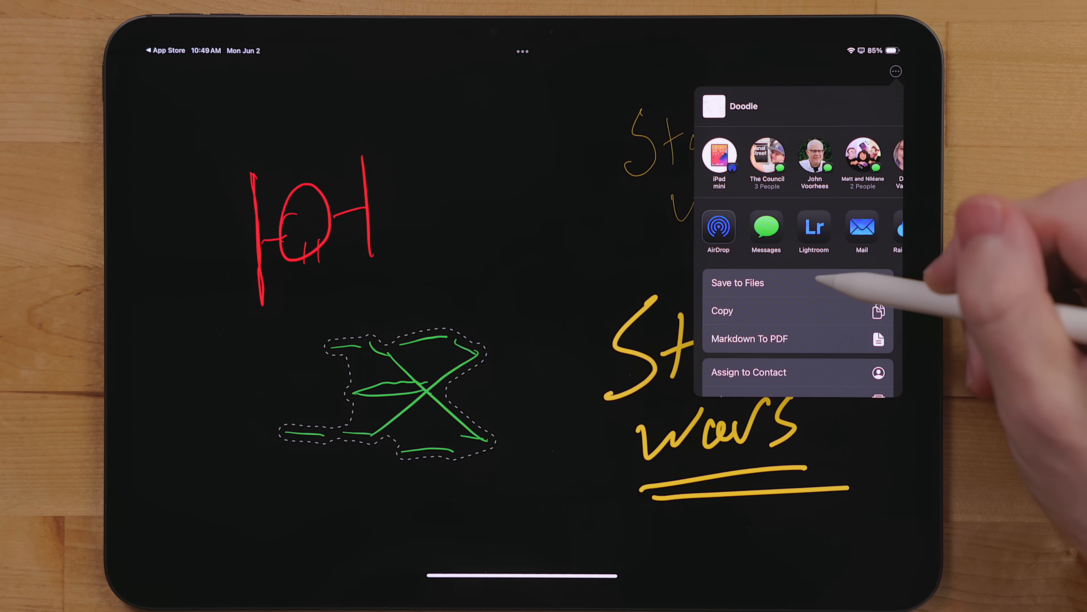
click(737, 282)
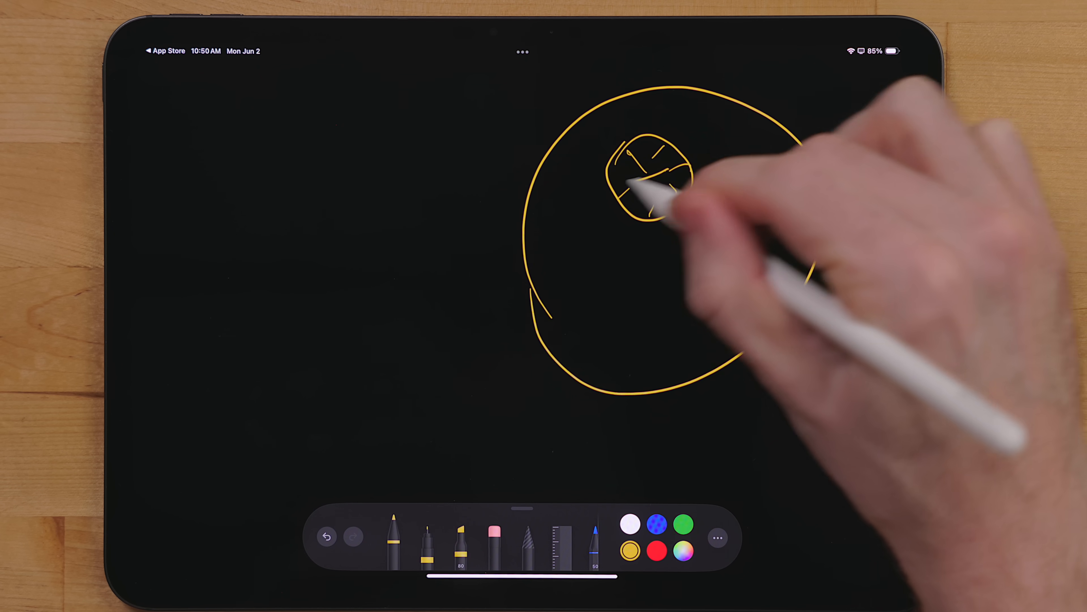
Add yellow circle details and lettering, then open Settings from the Feedbin sidebar gear.
drag(610, 179, 416, 211)
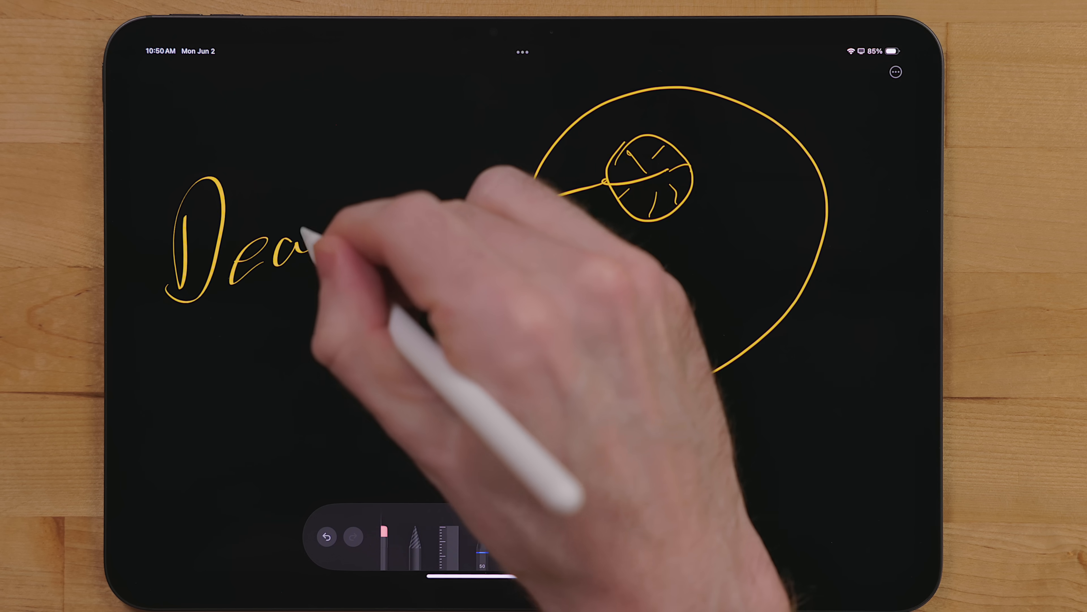
drag(312, 243, 208, 381)
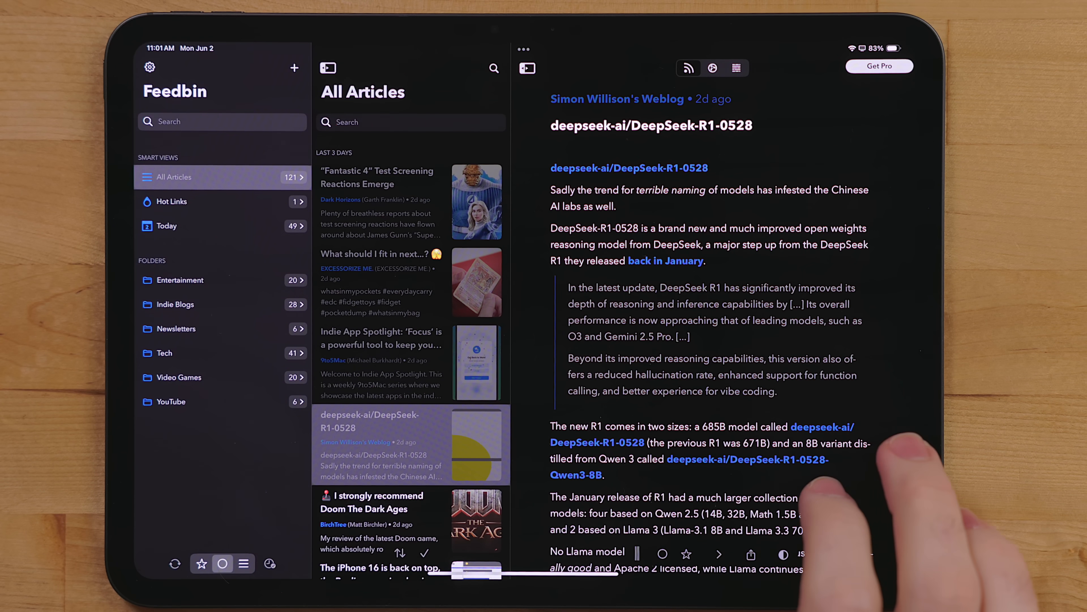
scroll(down, 3)
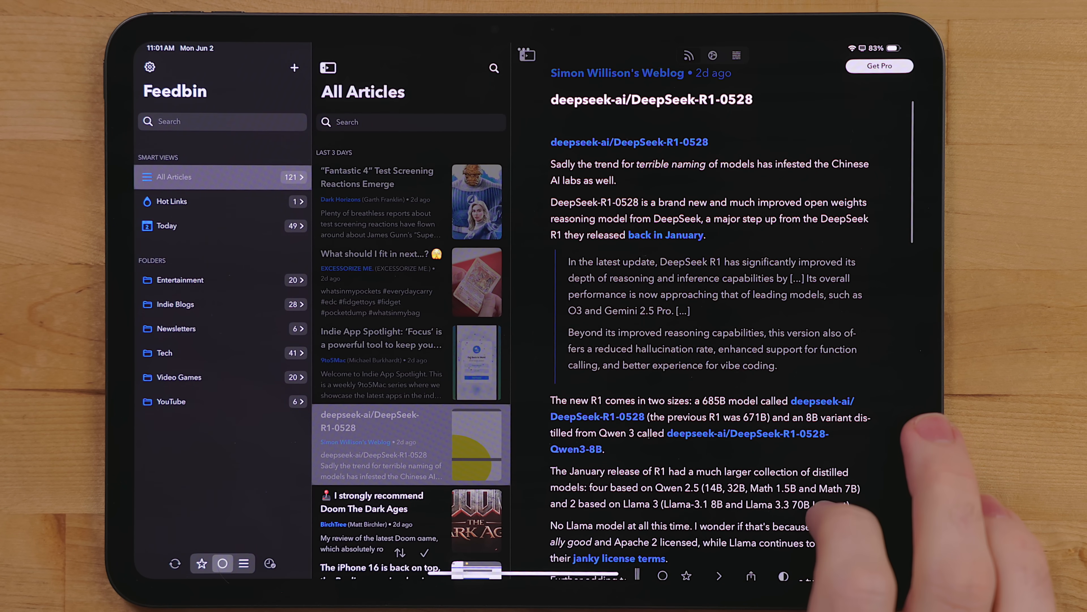
scroll(down, 3)
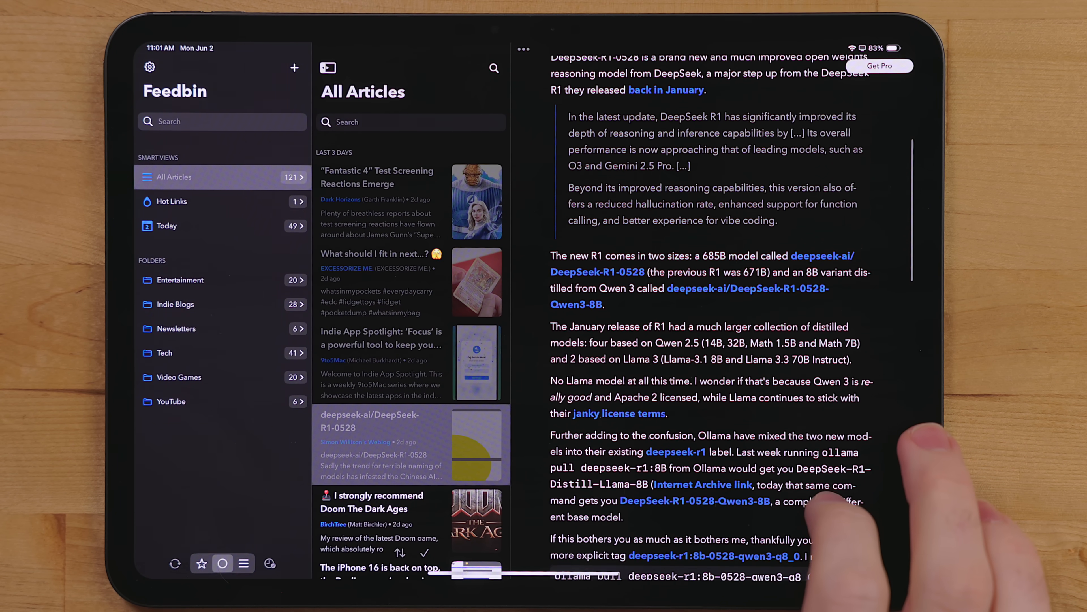
click(150, 67)
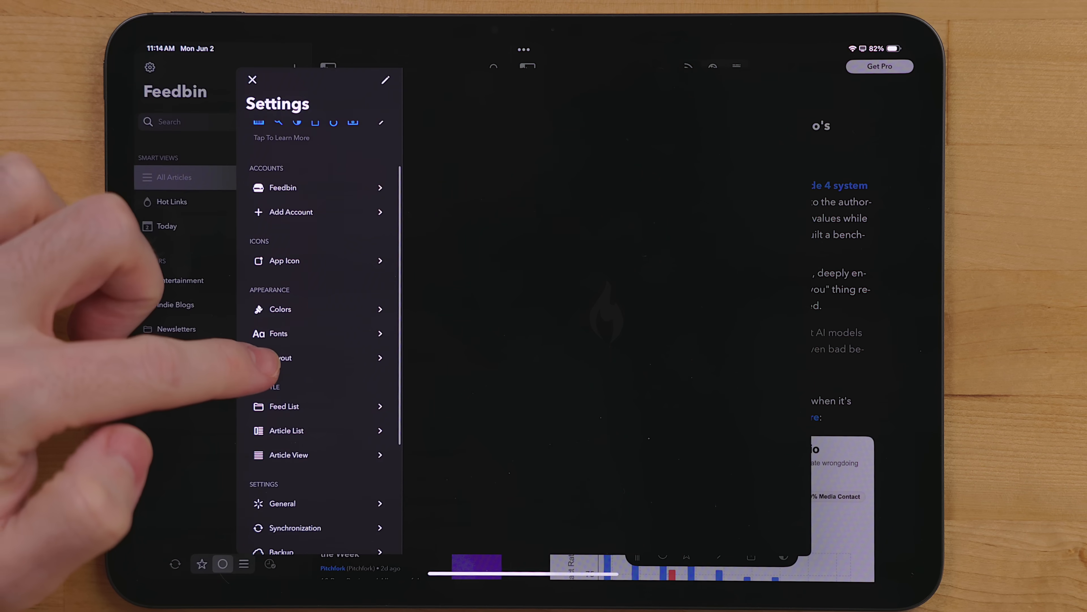
Review the Fiery Feeds Pro and Feedbin account pages, then close Settings.
click(302, 358)
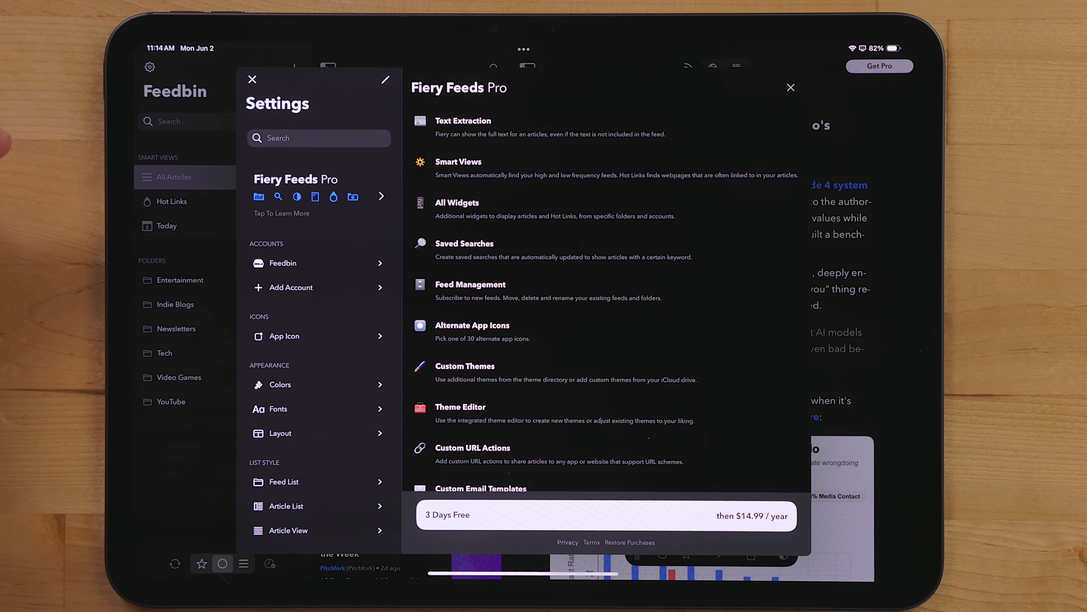
click(284, 263)
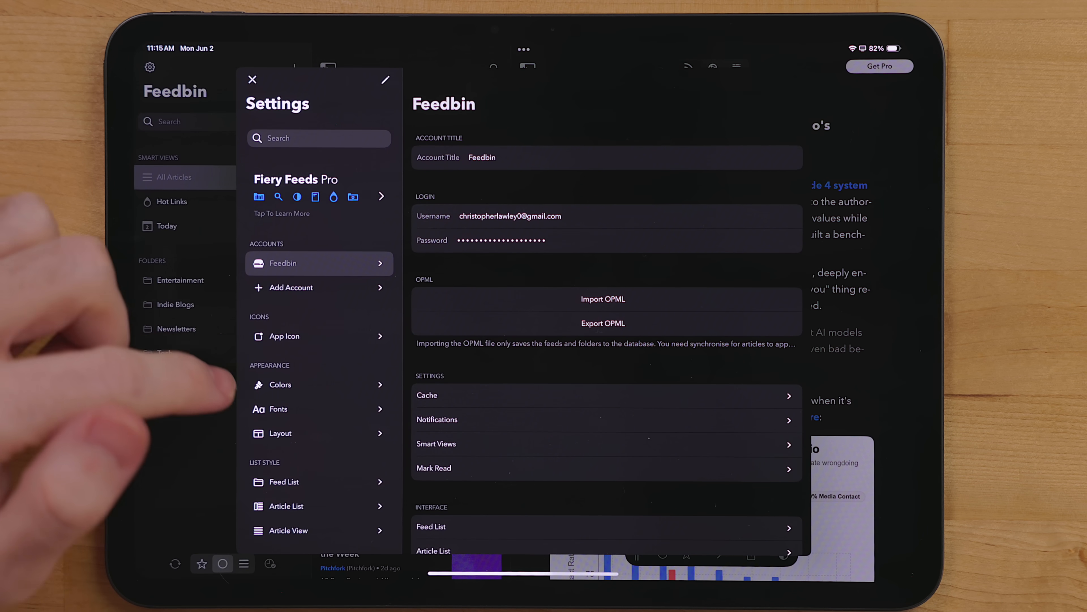
scroll(down, 3)
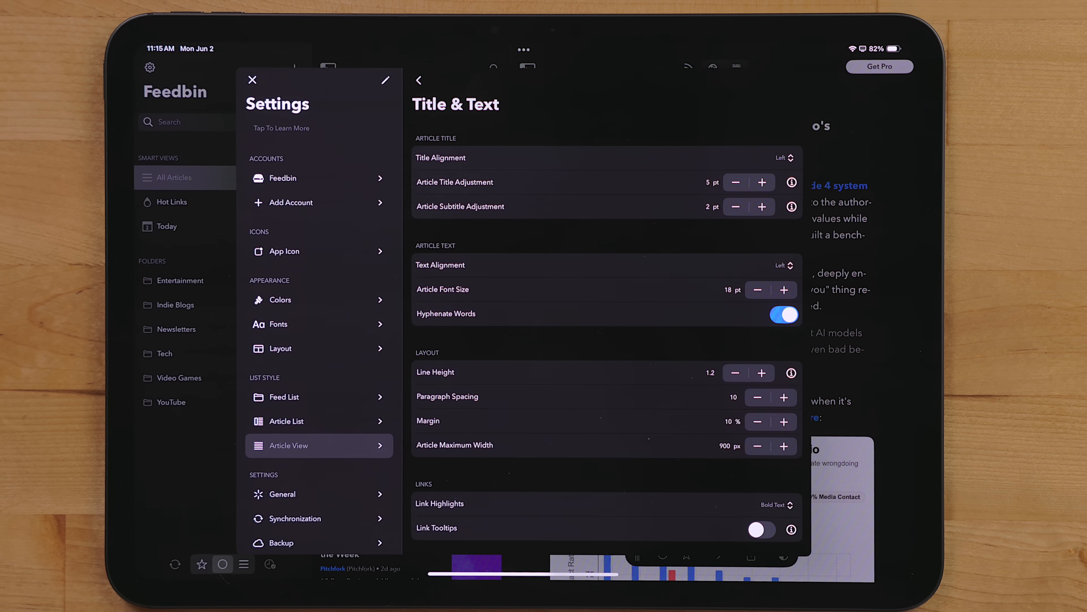
click(253, 80)
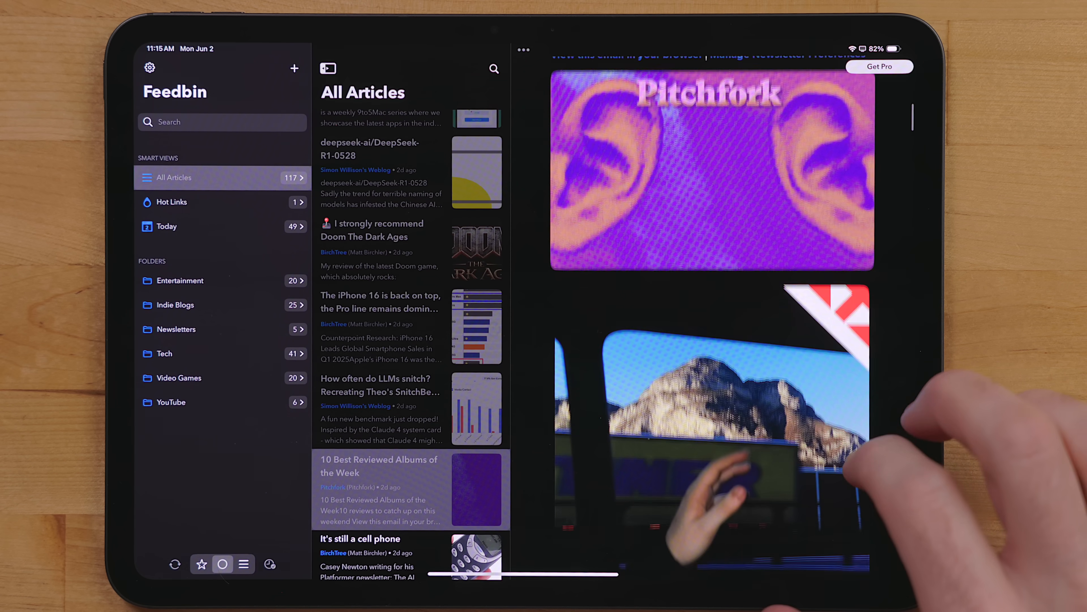
Read the 'It's still a cell phone' article and move on to the next post.
click(360, 538)
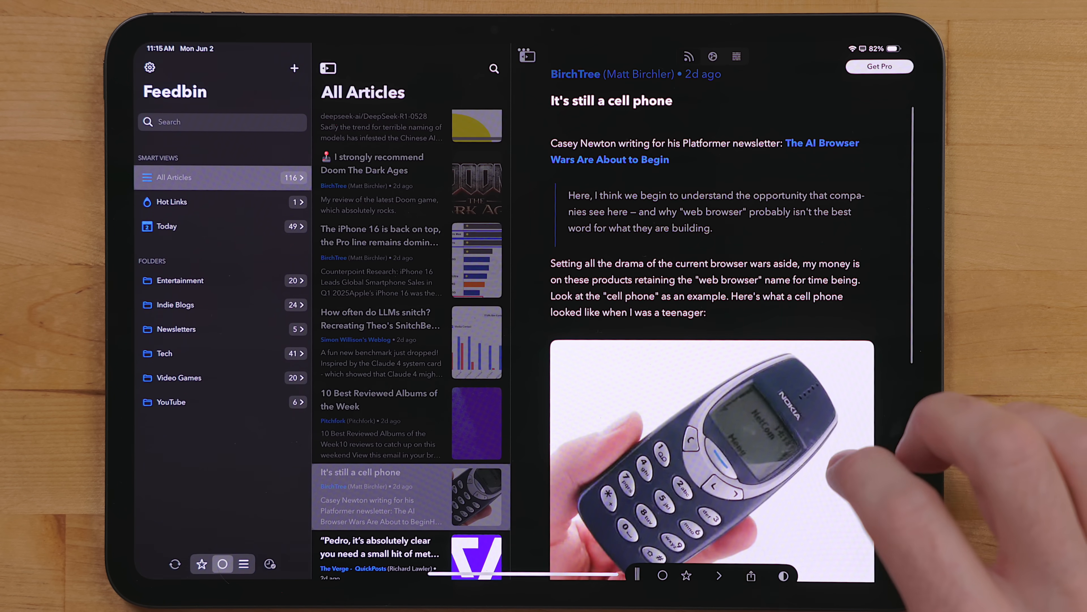
scroll(down, 3)
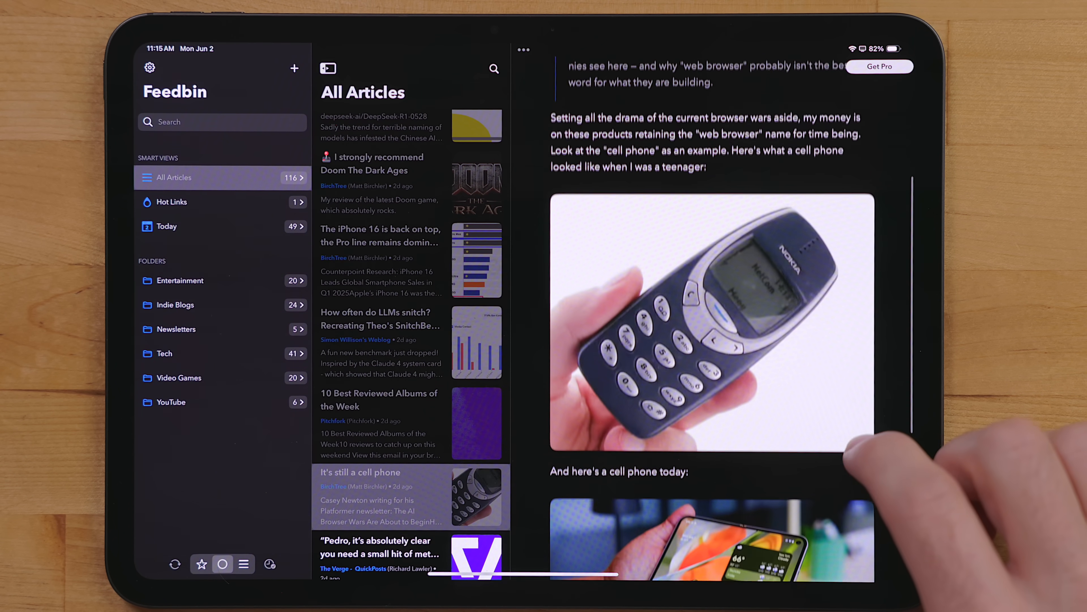
scroll(down, 3)
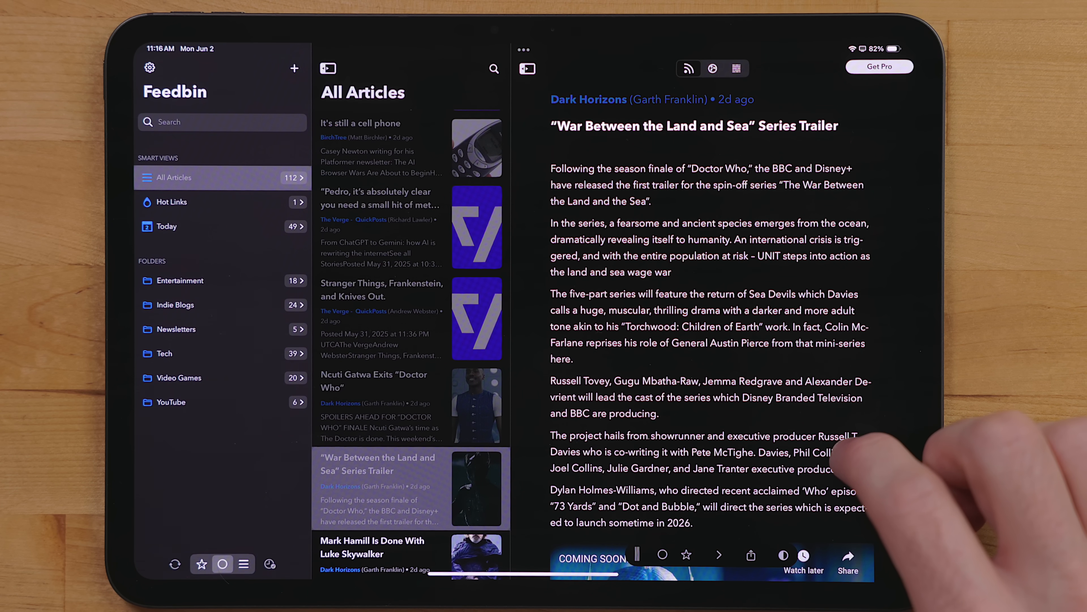
scroll(down, 3)
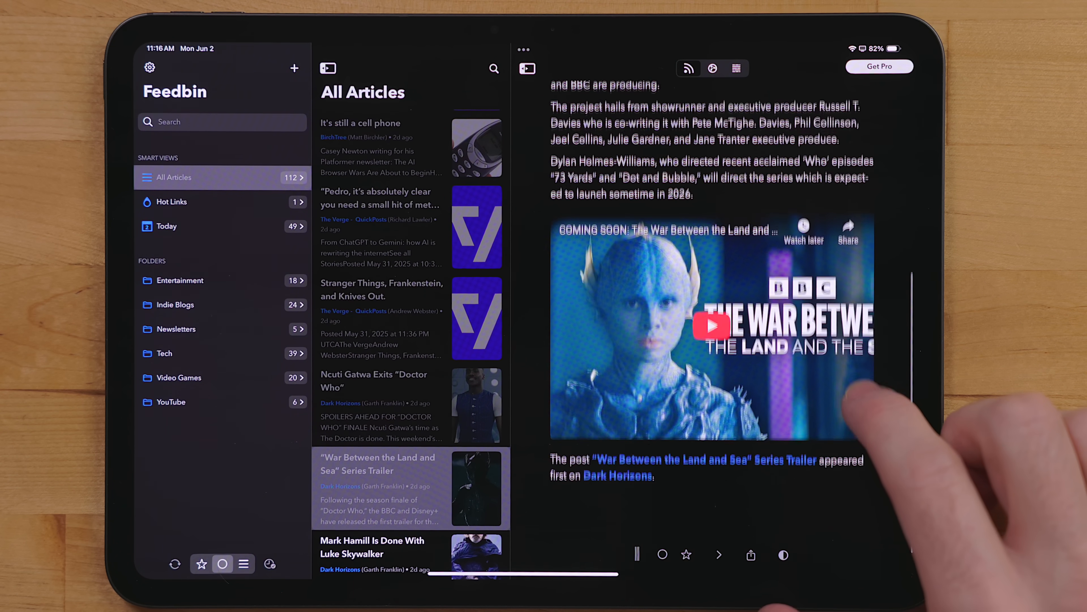
click(711, 328)
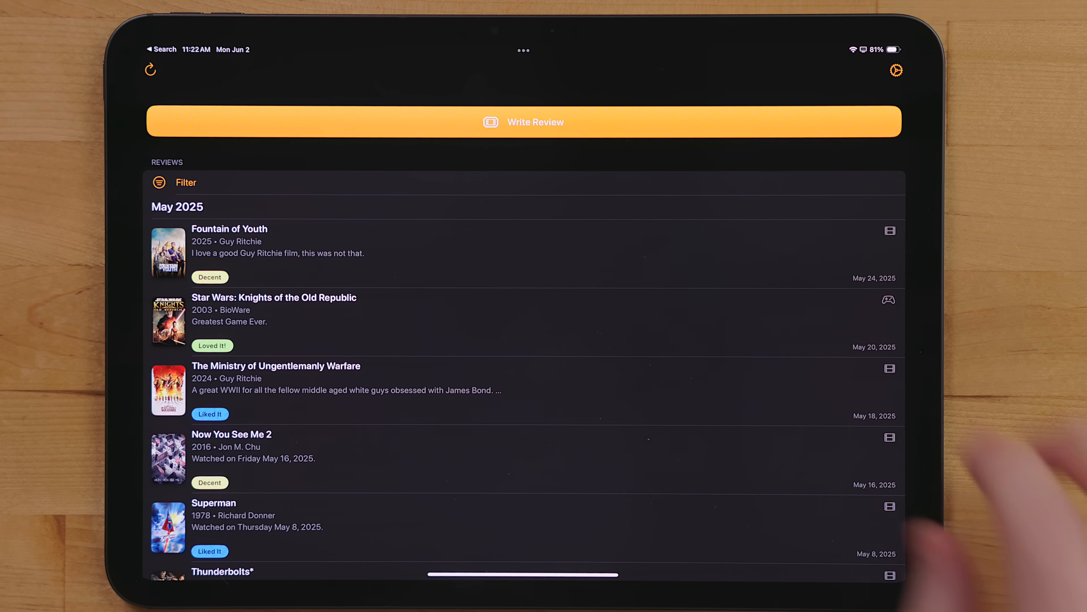
Start a new movie review and look up 'Star Wars' to fill in the 1977 film details.
click(524, 121)
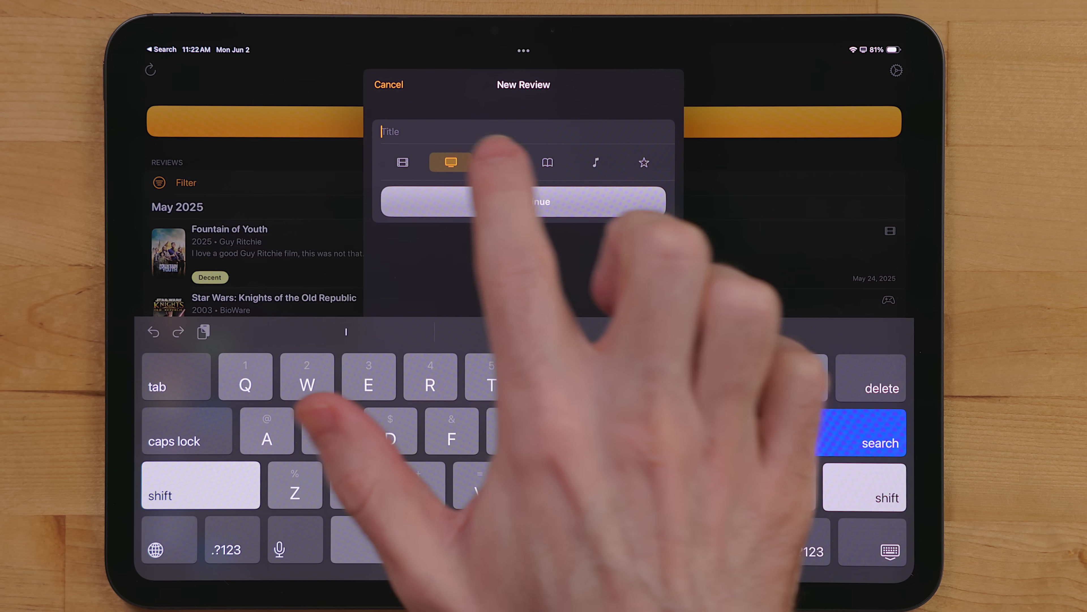
click(596, 162)
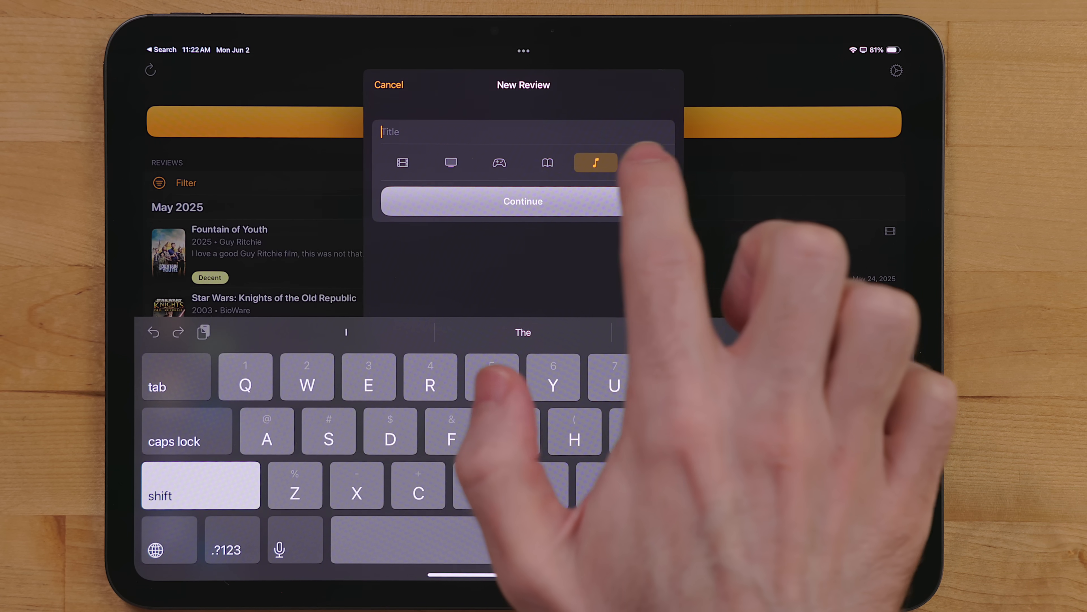
click(403, 162)
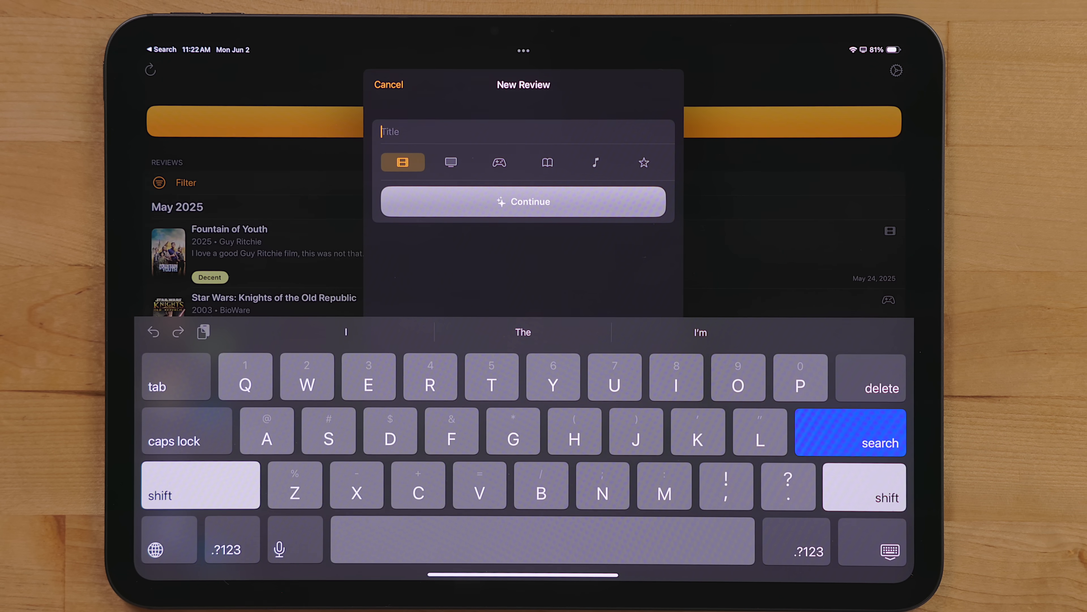
text(Star)
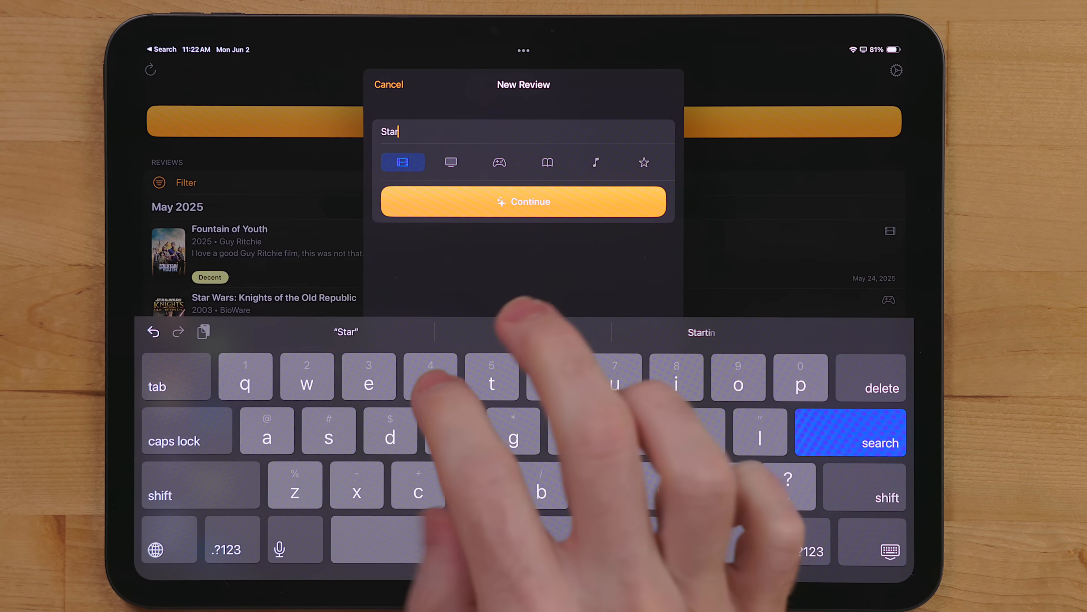
text(Wars)
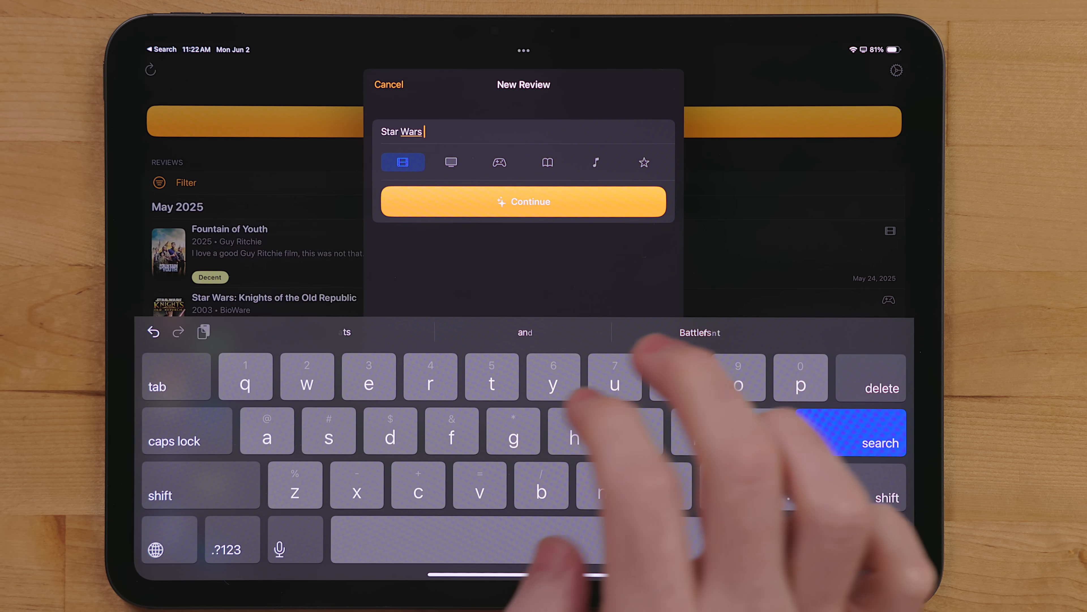
click(524, 201)
text(The perfect mo)
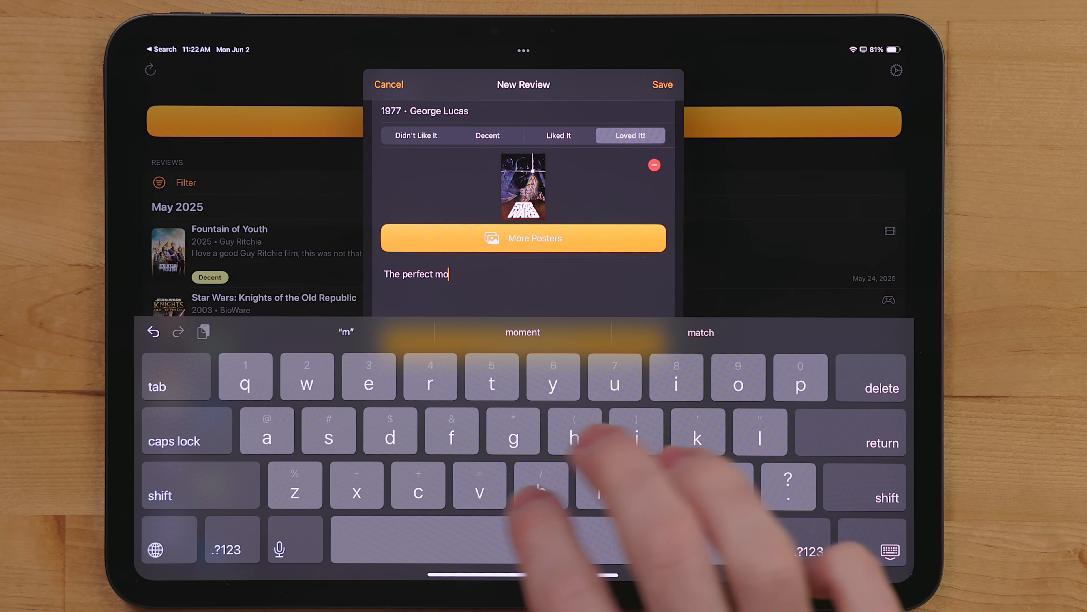
Write the review text 'The perfect movie' and save the Star Wars review.
text(vie)
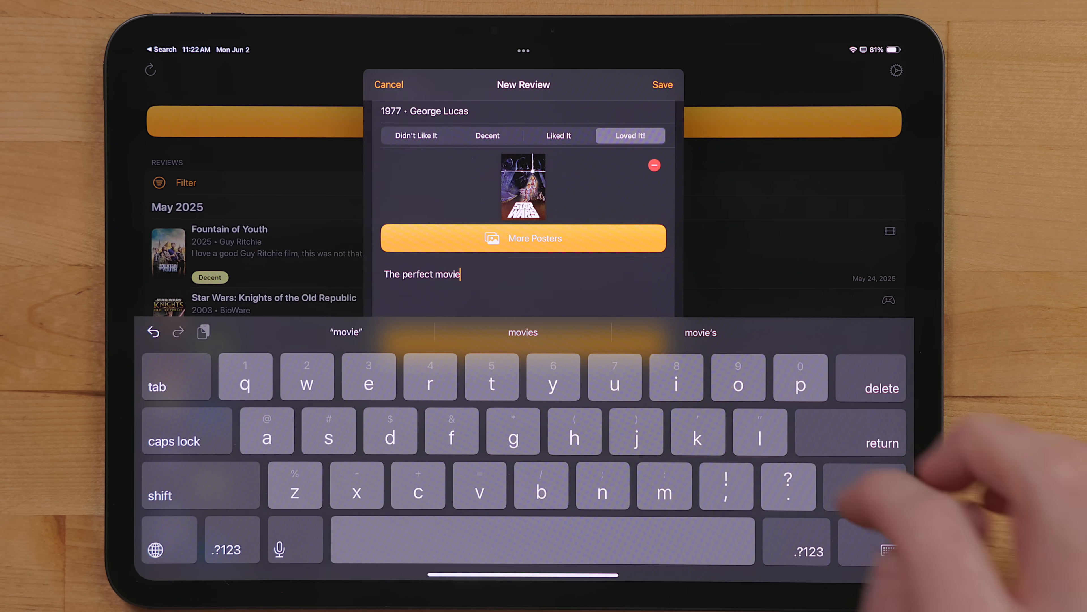
click(534, 238)
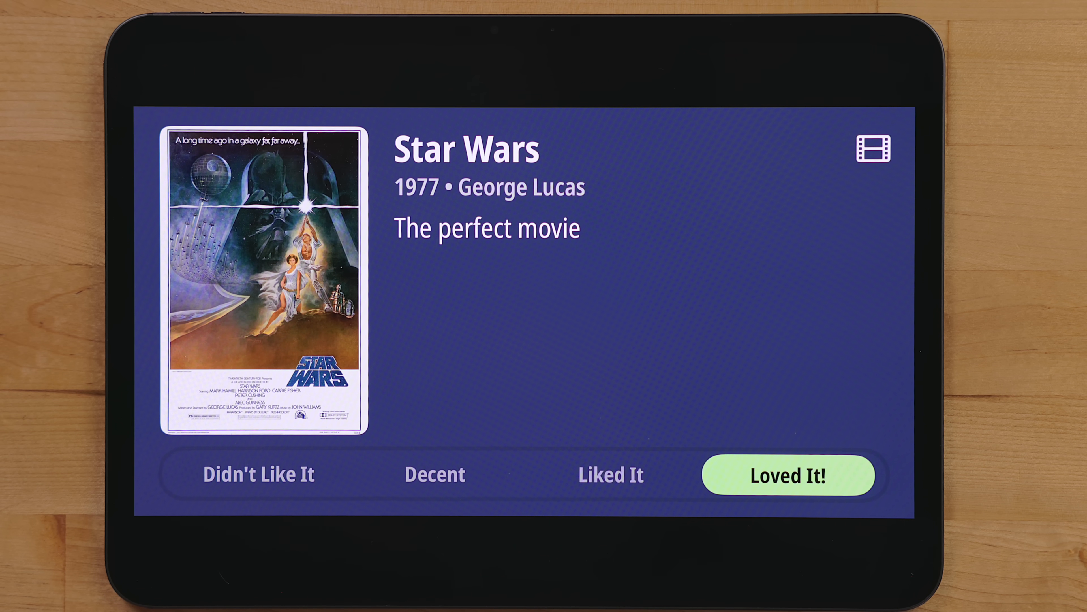
Dismiss the Star Wars card, glance at the app settings and return to the review list.
click(789, 477)
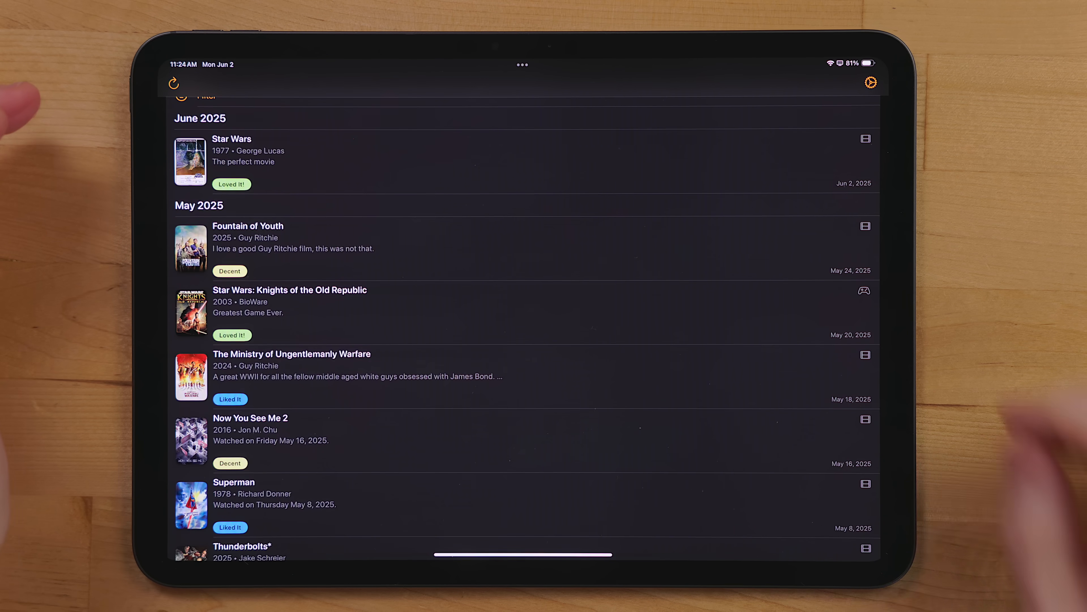
click(870, 84)
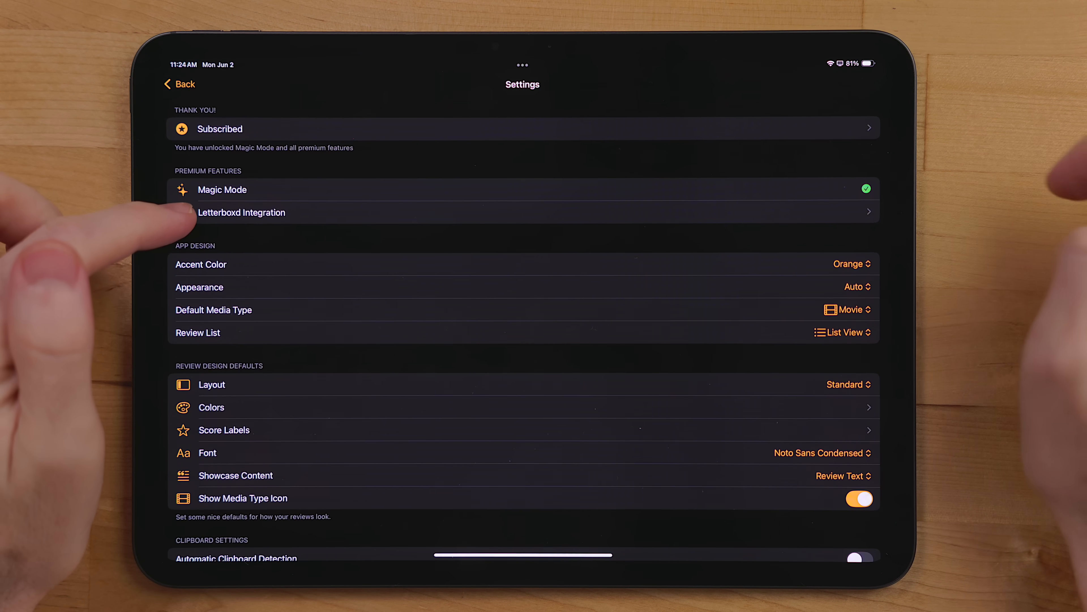
click(241, 212)
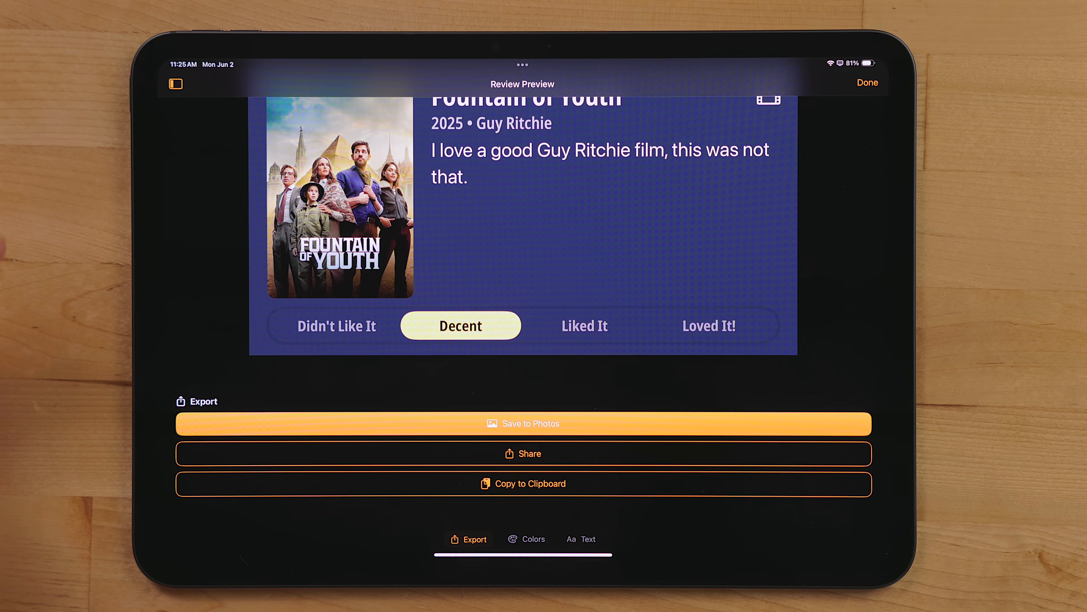
Switch the Fountain of Youth preview from Colors to the Text size and font options.
click(533, 538)
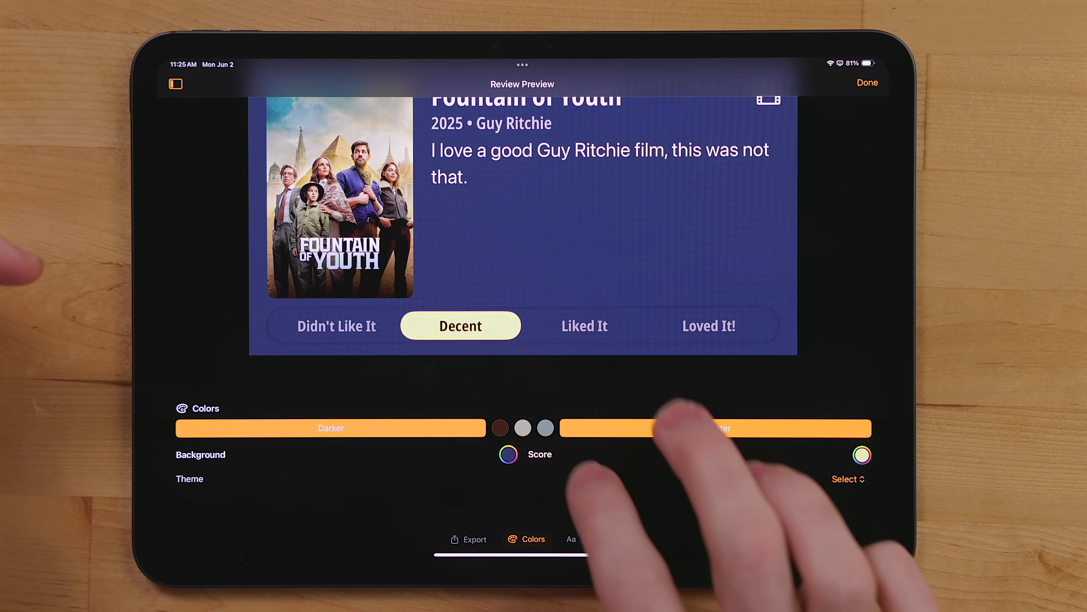
click(571, 538)
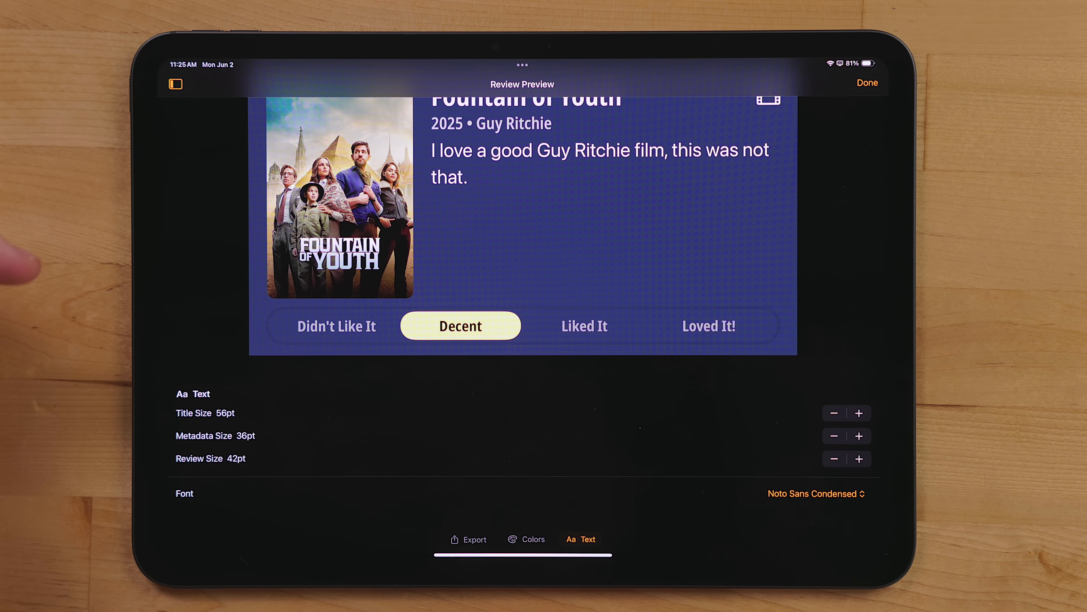